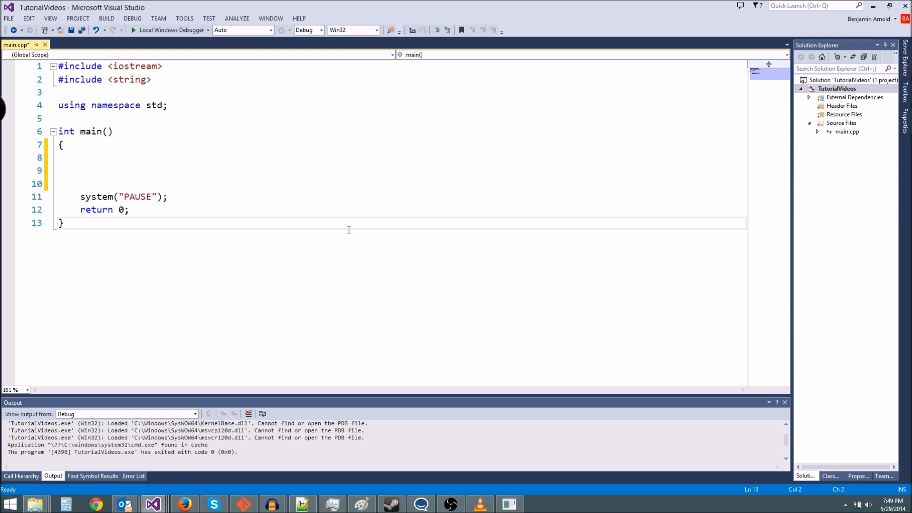
pyautogui.moveTo(226, 118)
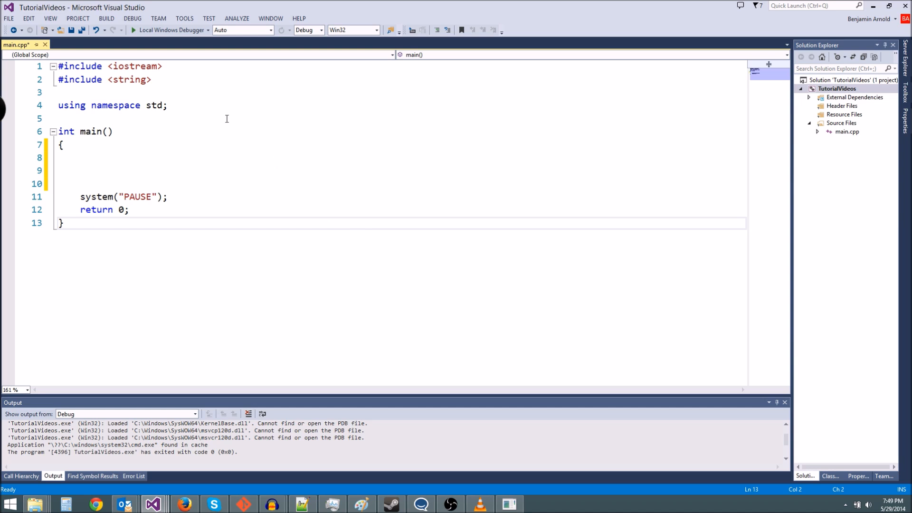
# - Declare 'string playerName;' and 'int age;' inside main
pyautogui.moveTo(84, 157); pyautogui.dragTo(80, 170)
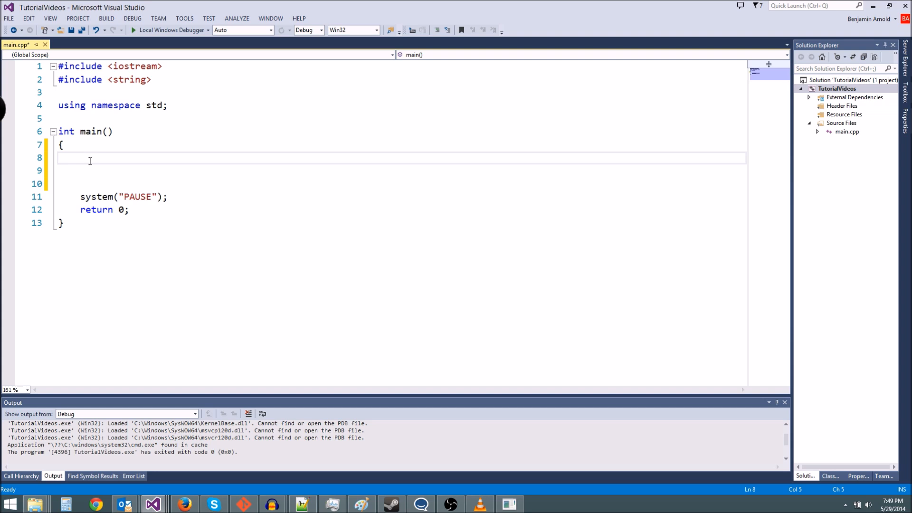
pyautogui.moveTo(105, 157)
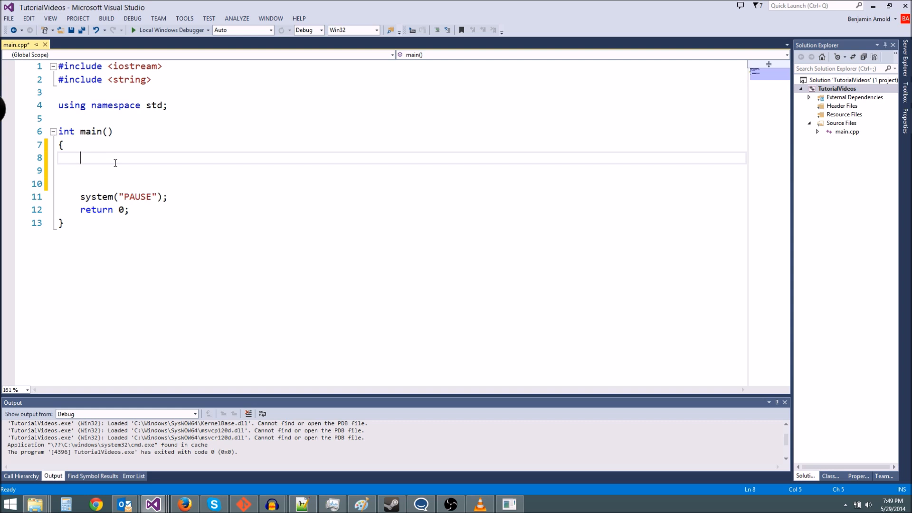
pyautogui.write('string')
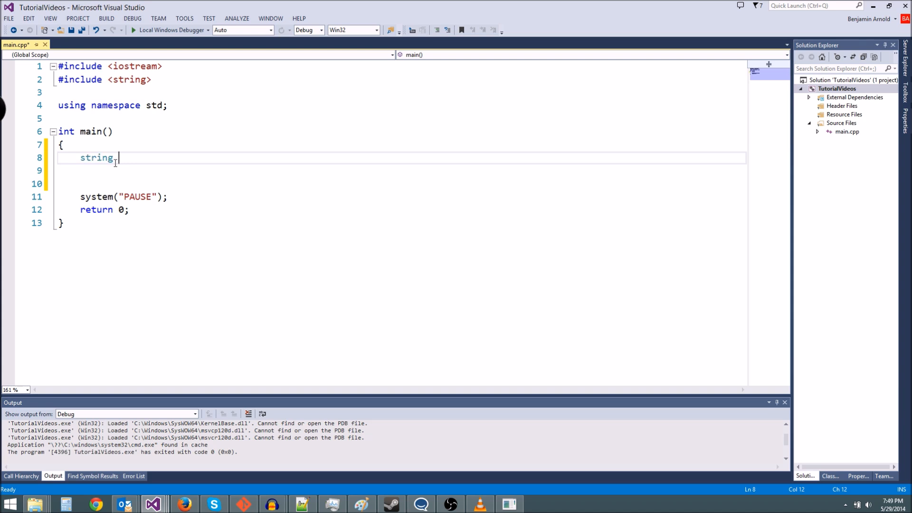
pyautogui.write('player')
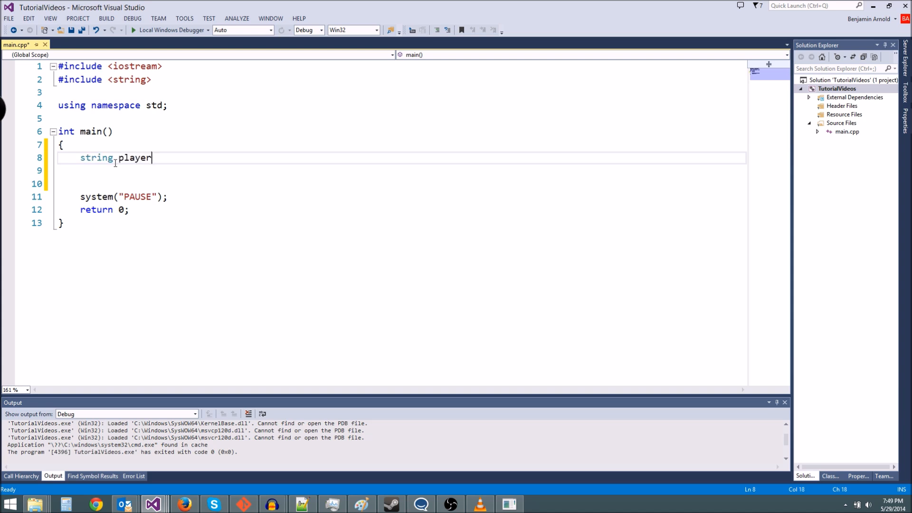
pyautogui.write('Name;')
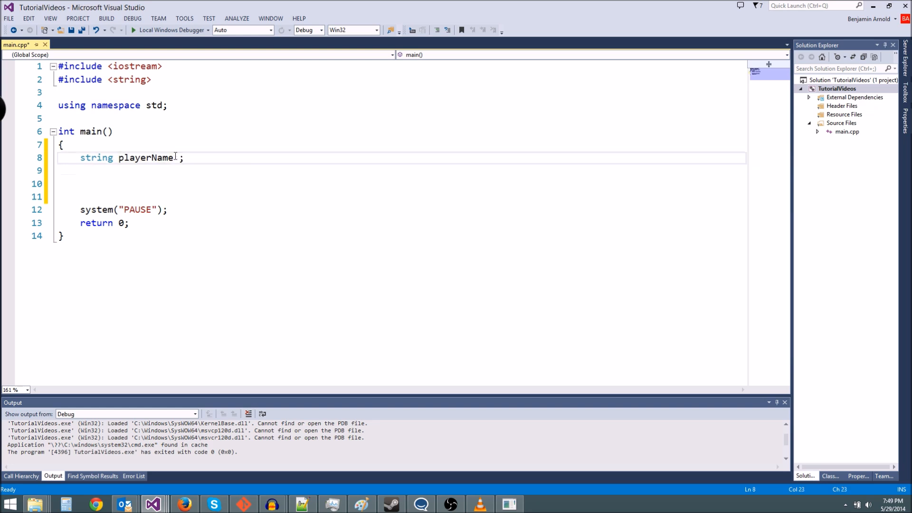
pyautogui.press('Enter')
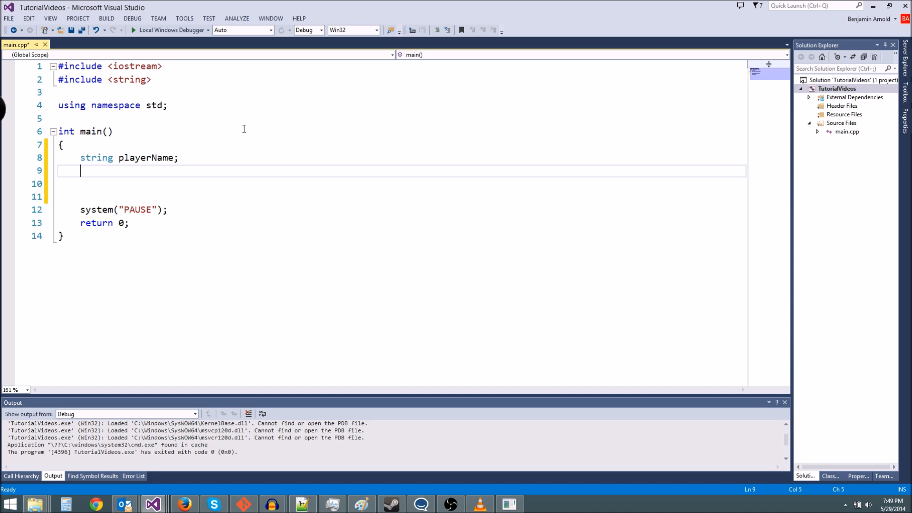
pyautogui.write('int age')
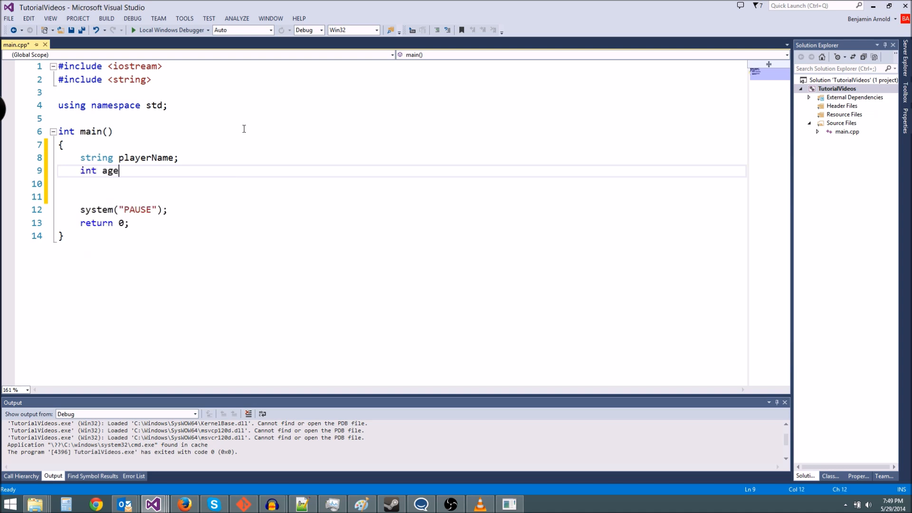
pyautogui.write(';')
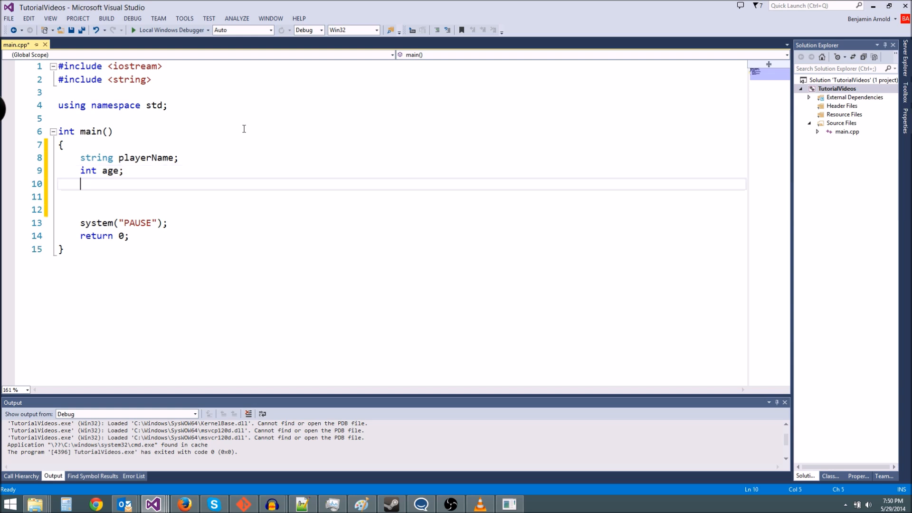
# - Write the cout line asking "What is your name sir knight?\n"
pyautogui.write('cout')
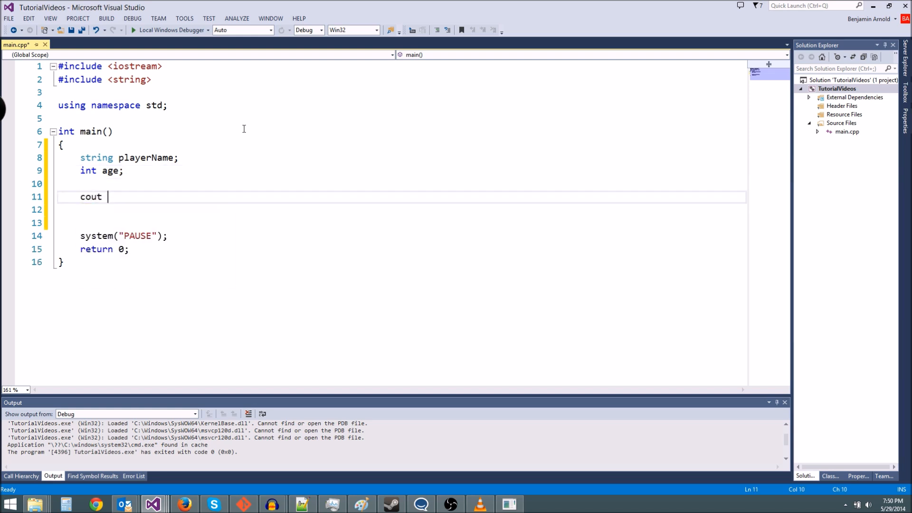
pyautogui.write('<< "What is you')
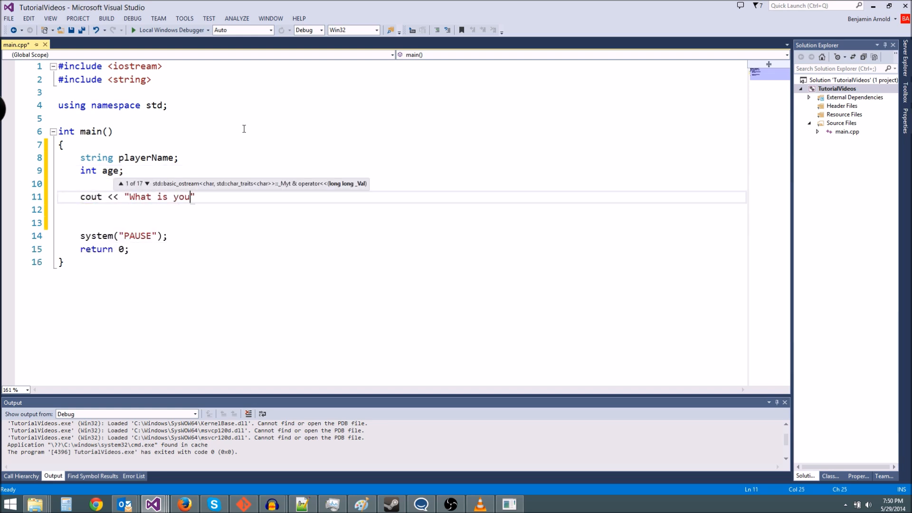
pyautogui.write('r name sir knight?')
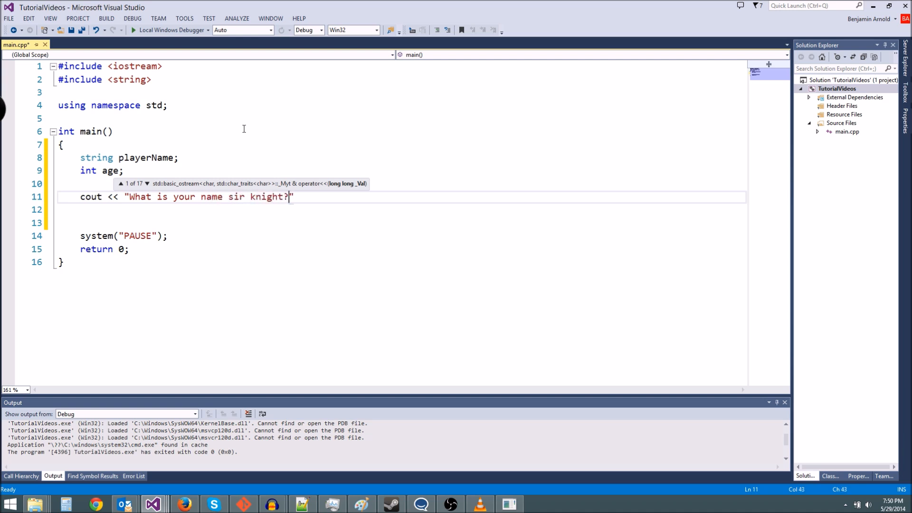
pyautogui.write('\\n')
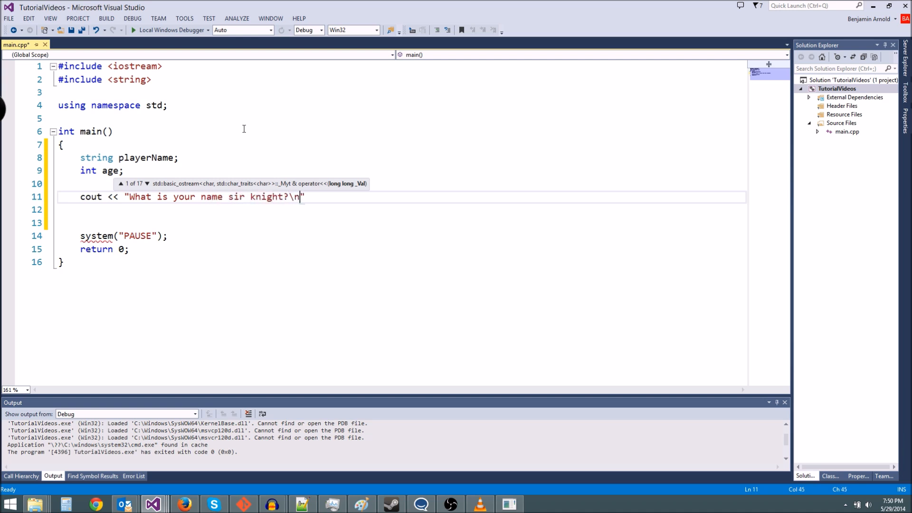
pyautogui.write(';')
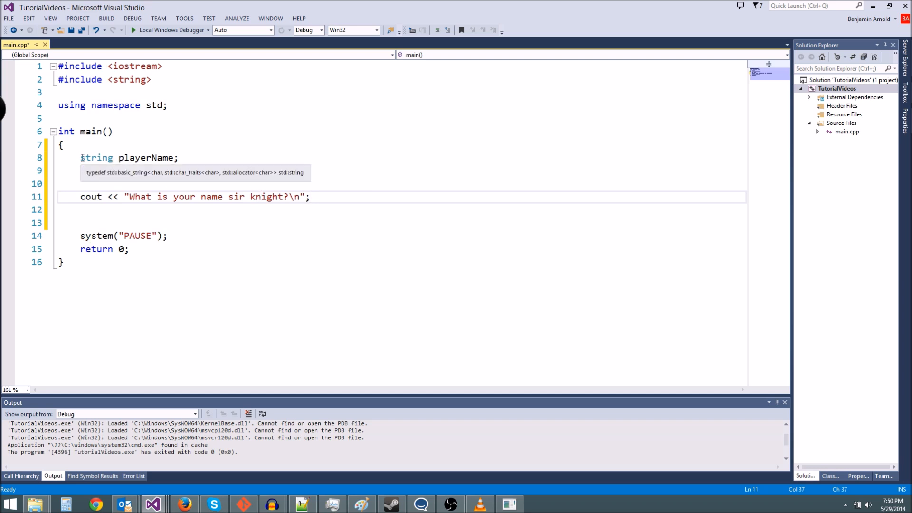
pyautogui.write('int age;')
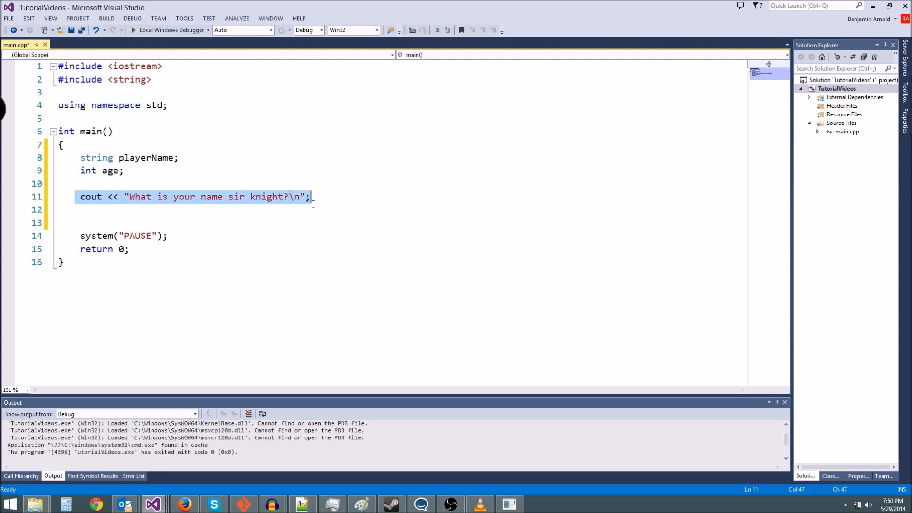
pyautogui.click(196, 209)
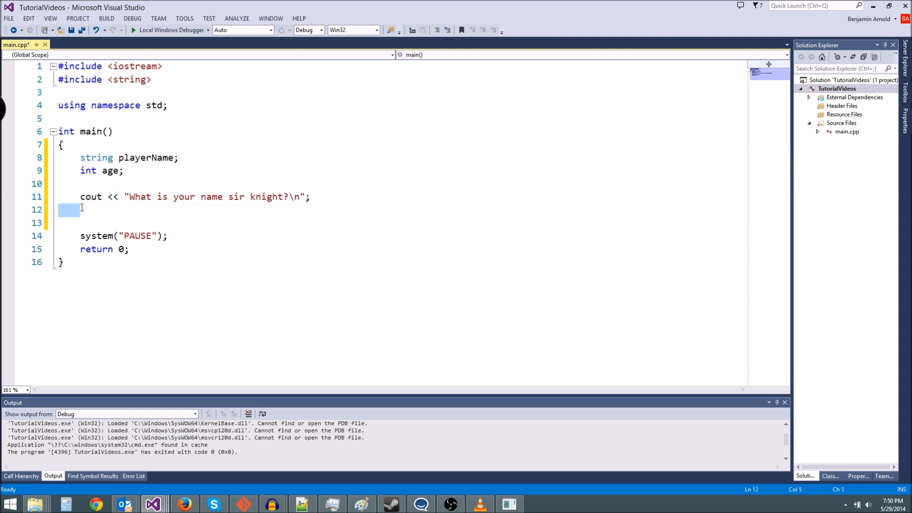
# - Read playerName with cin and greet with "Hello Sir " plus the name, then run it
pyautogui.write('cin')
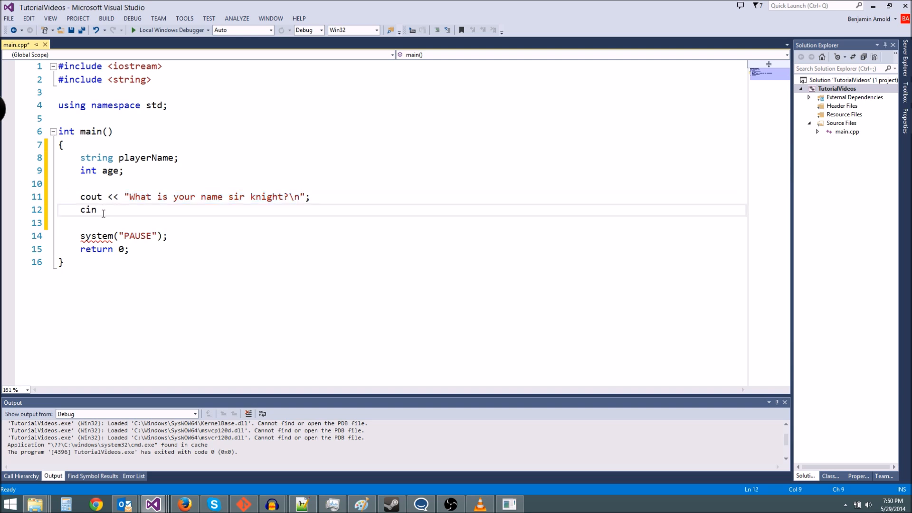
pyautogui.write('>>')
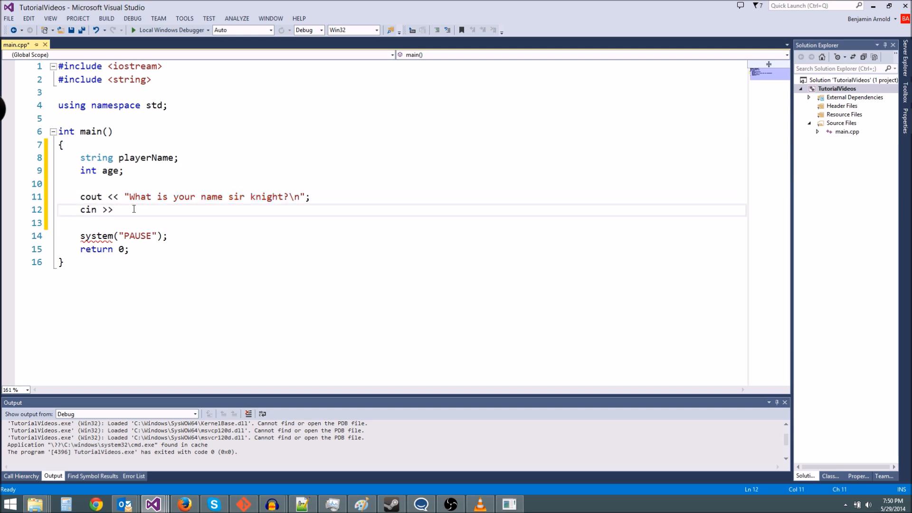
pyautogui.write('playerName;')
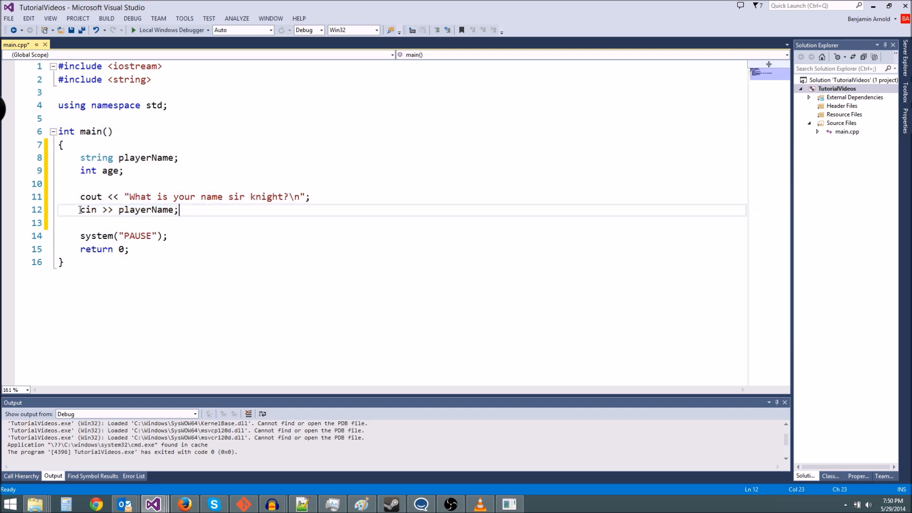
pyautogui.write('c')
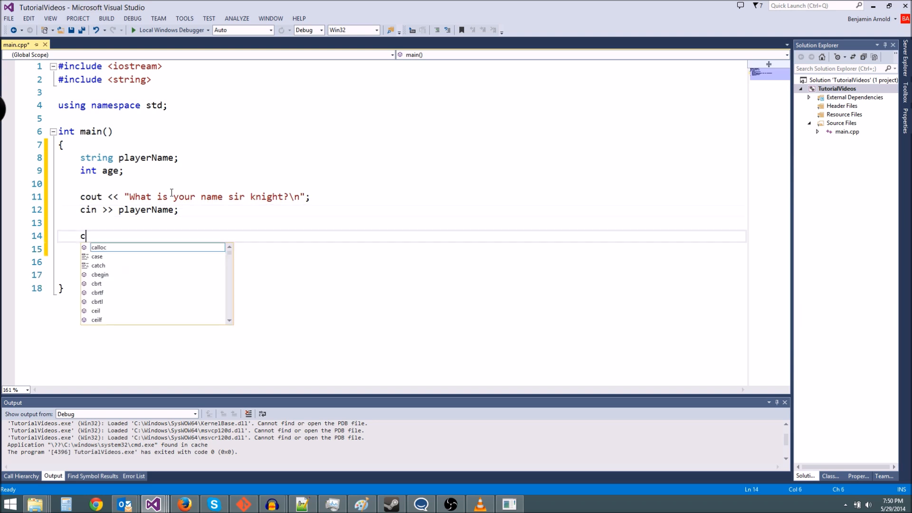
pyautogui.write('out << "H')
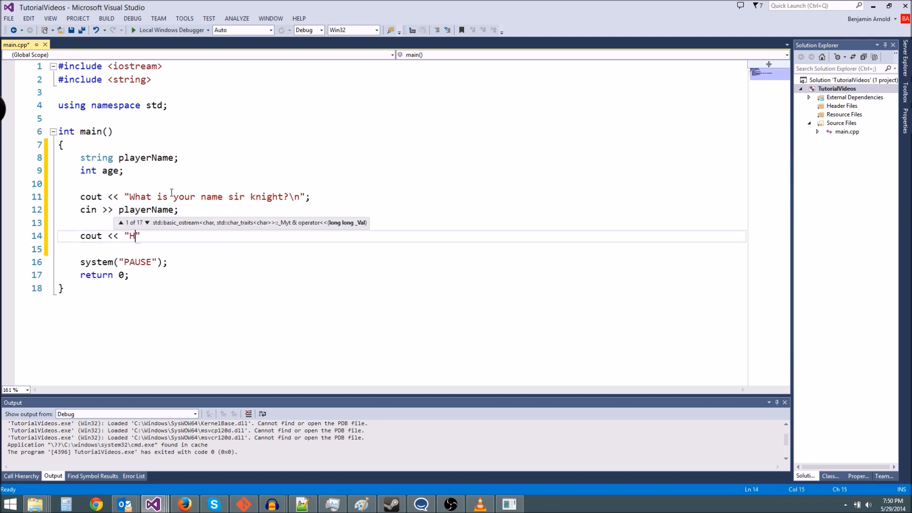
pyautogui.write('ello Sir')
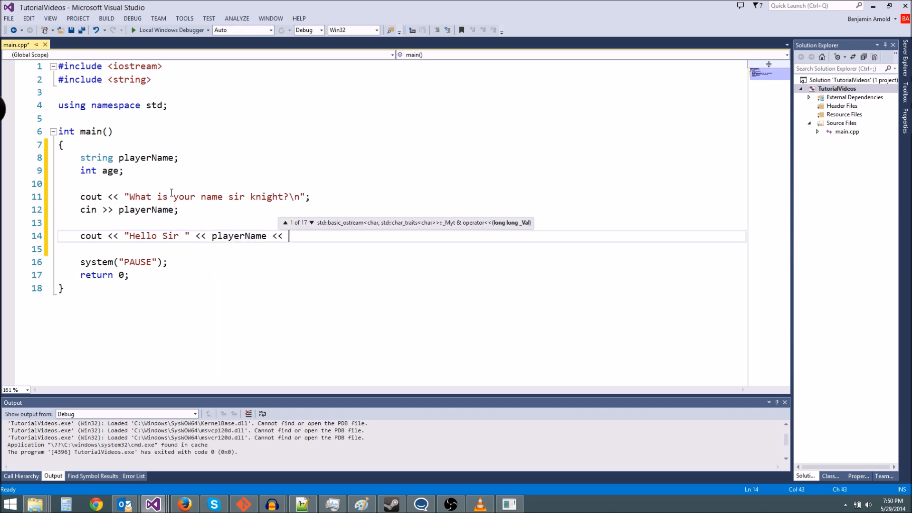
pyautogui.write('"\\n";')
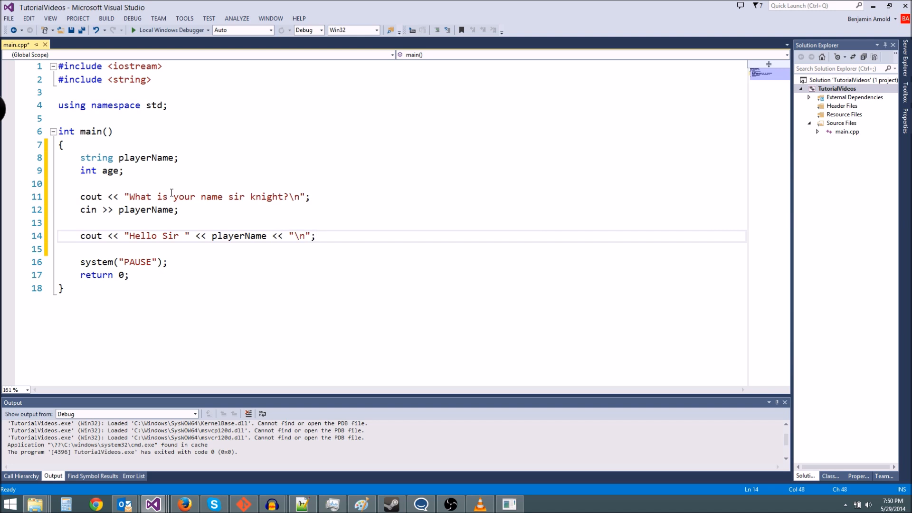
pyautogui.press('F7')
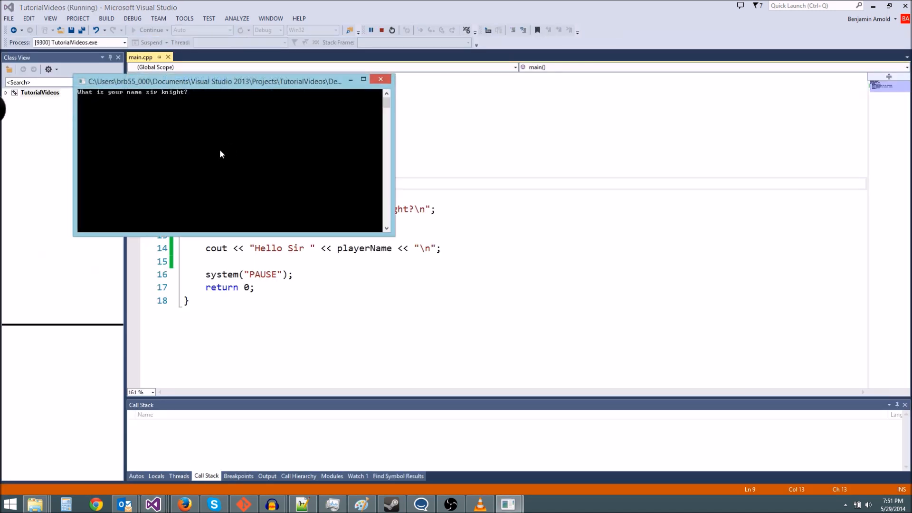
pyautogui.write('beavis')
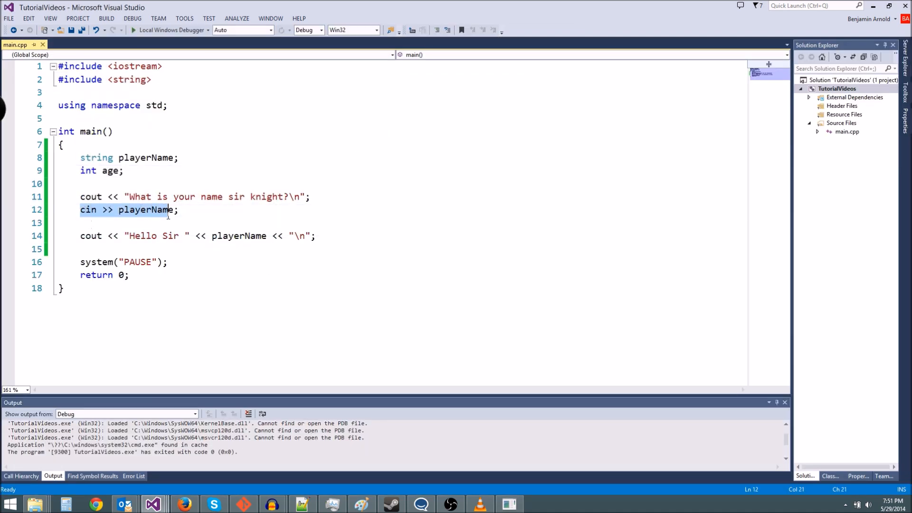
# - Ask "How old are you?" and read the answer into age with cin
pyautogui.click(207, 209)
pyautogui.write('cout <<')
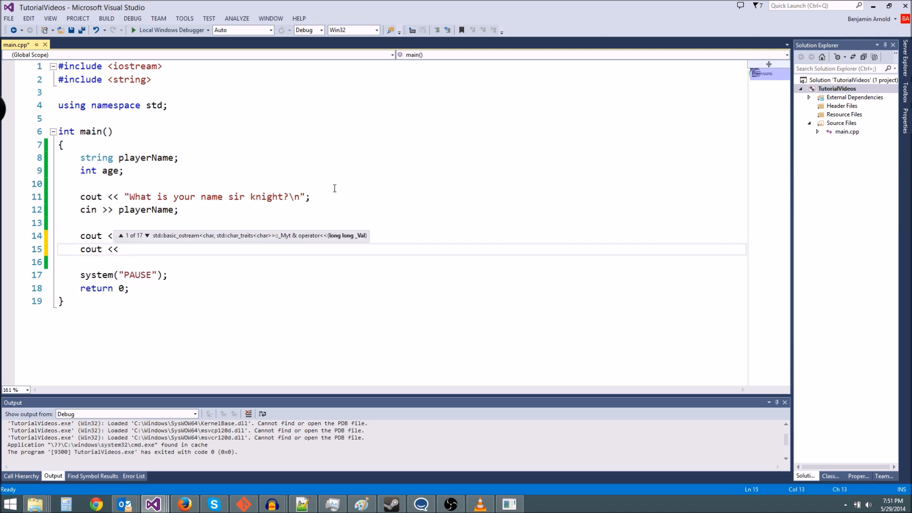
pyautogui.write('"How old are y')
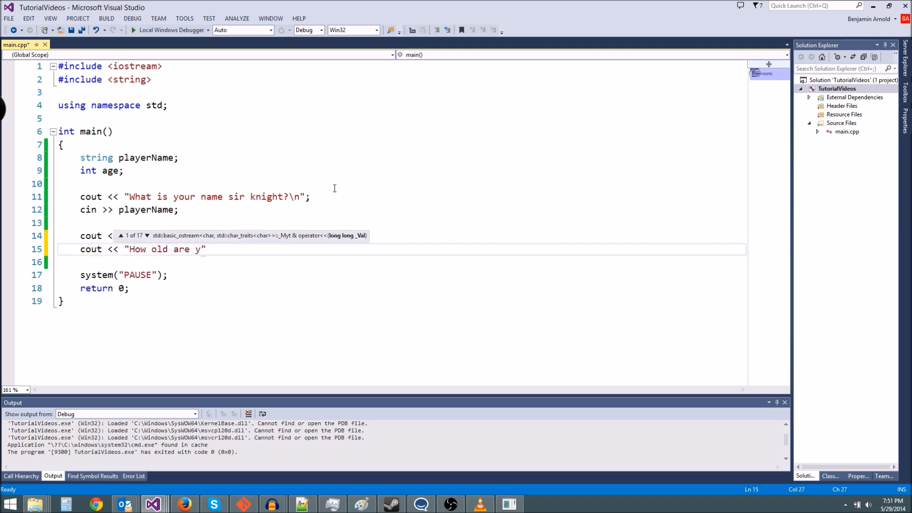
pyautogui.write('ou?')
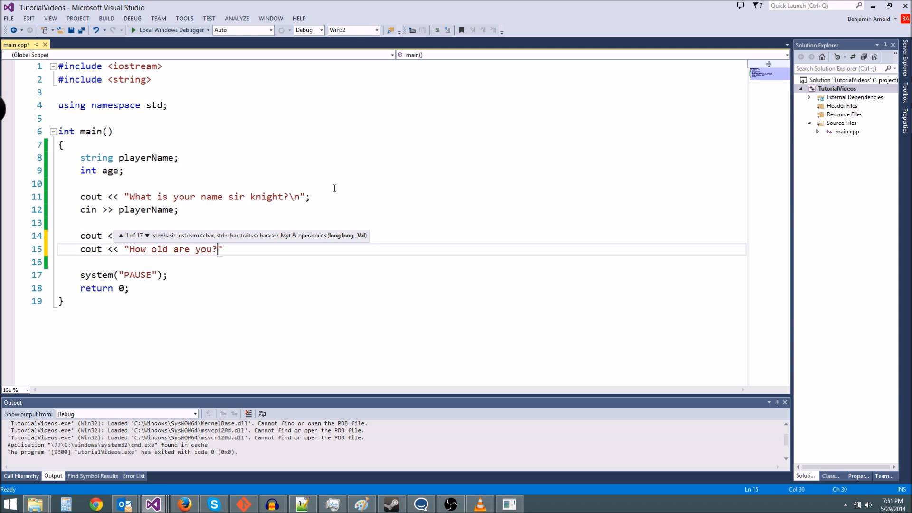
pyautogui.write('cin >>')
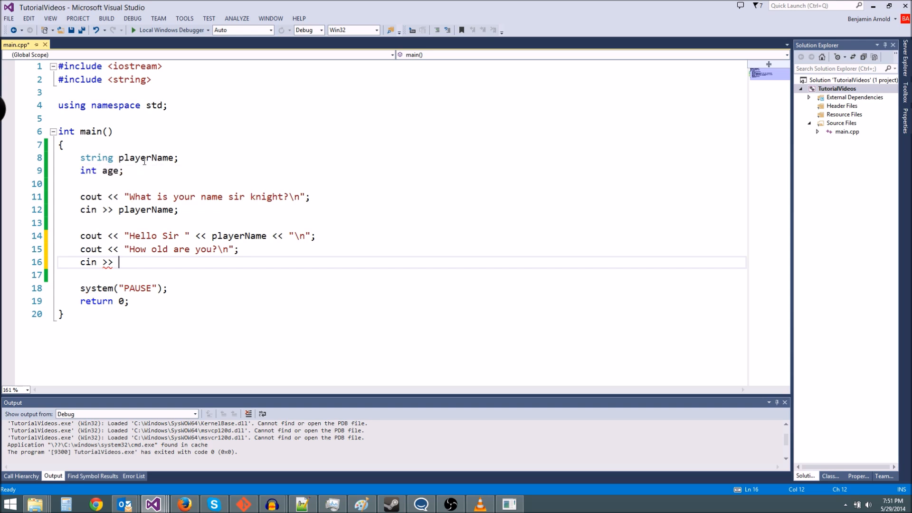
pyautogui.doubleClick(108, 171)
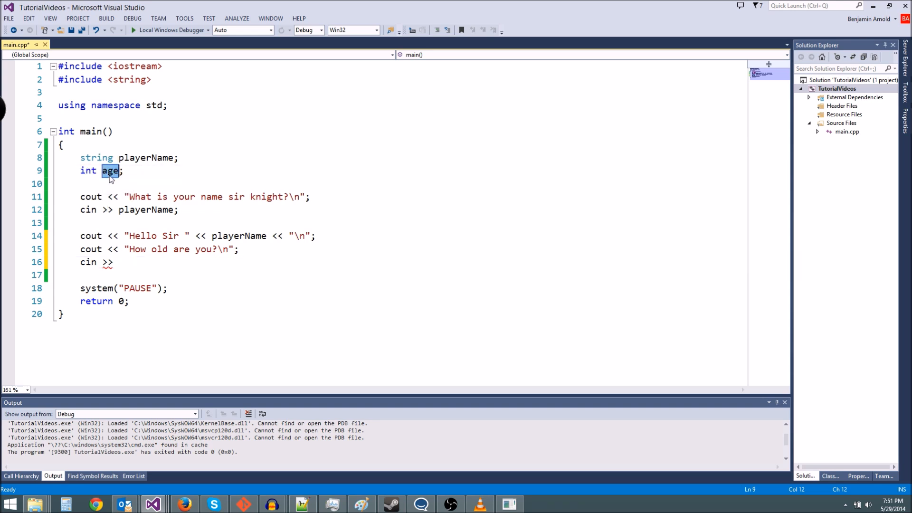
pyautogui.write('age;')
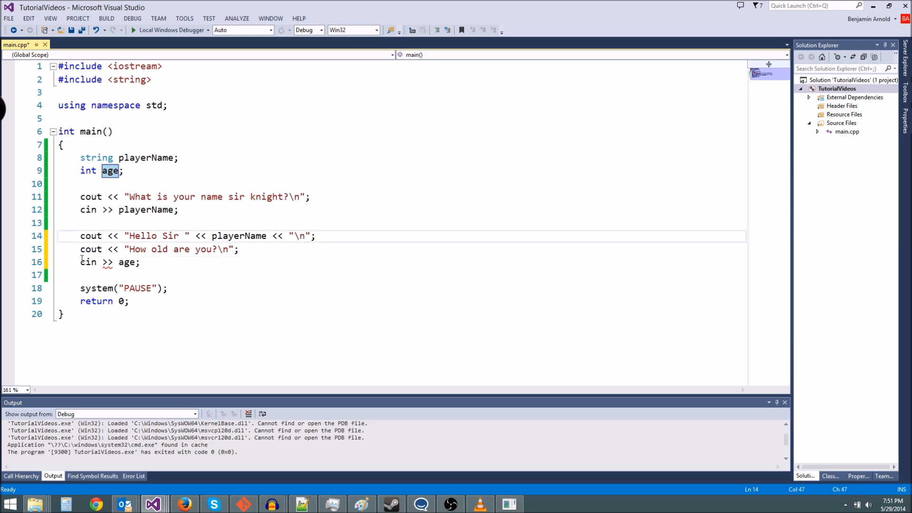
# - Print "you are " << age << " years old." with cout
pyautogui.write('c')
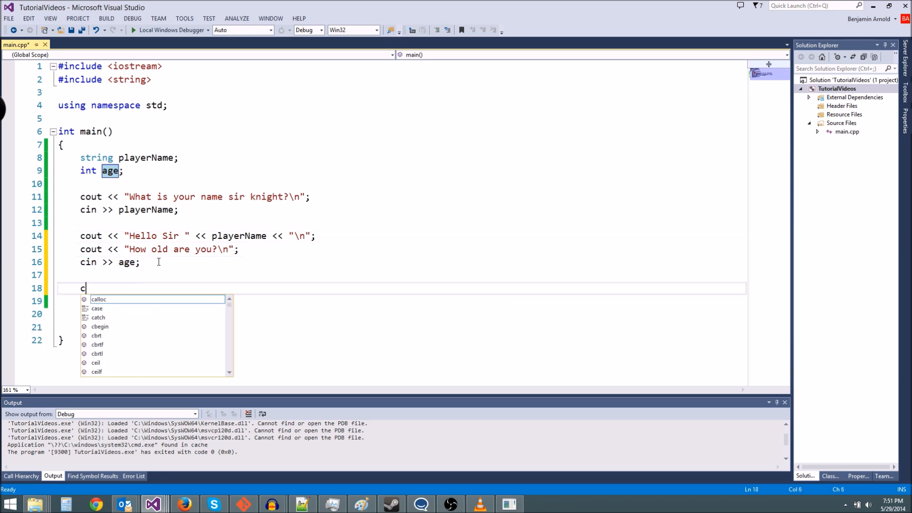
pyautogui.write('out << "y"')
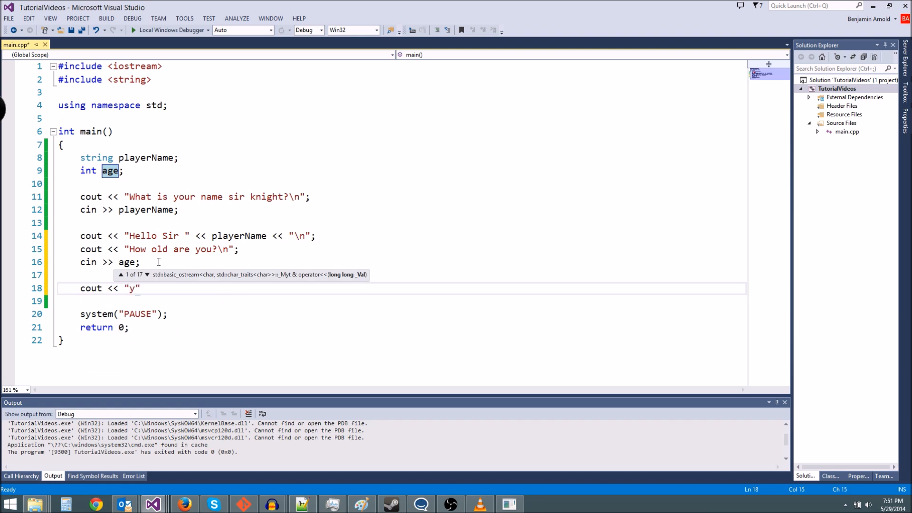
pyautogui.write('ou are')
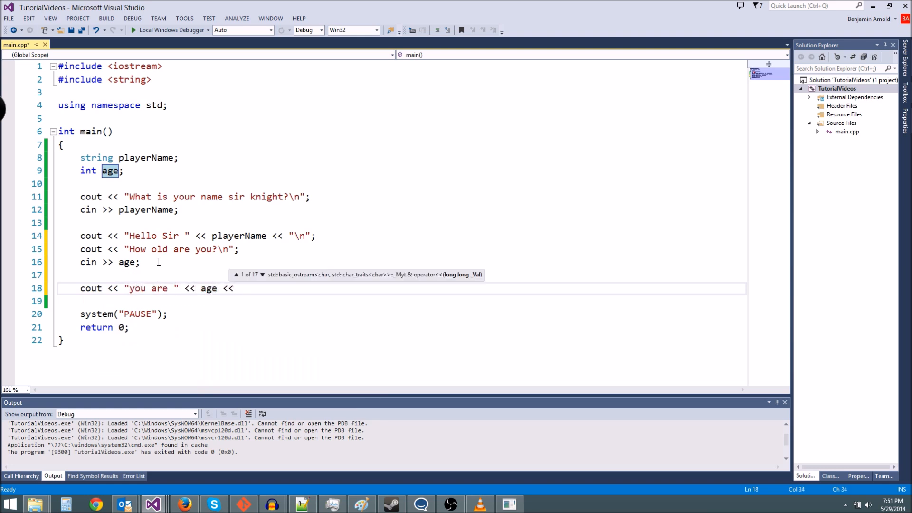
pyautogui.write('" years "')
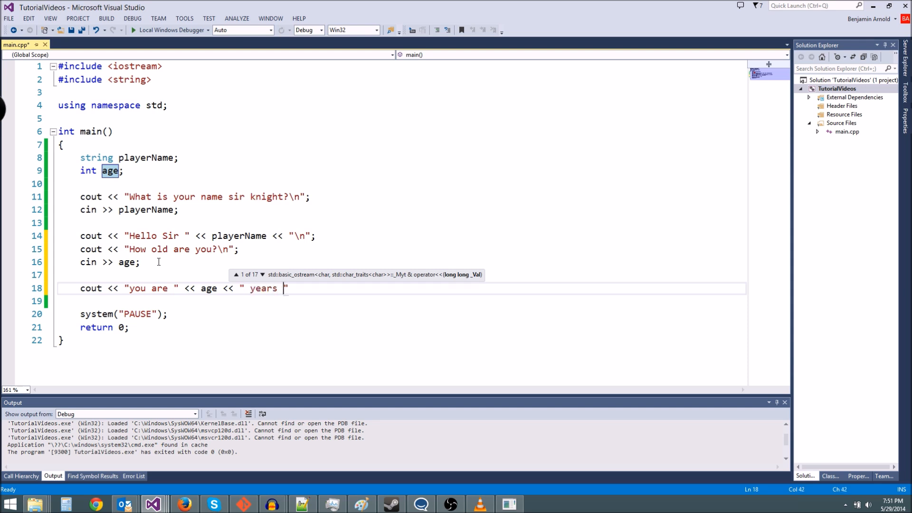
pyautogui.write('old.')
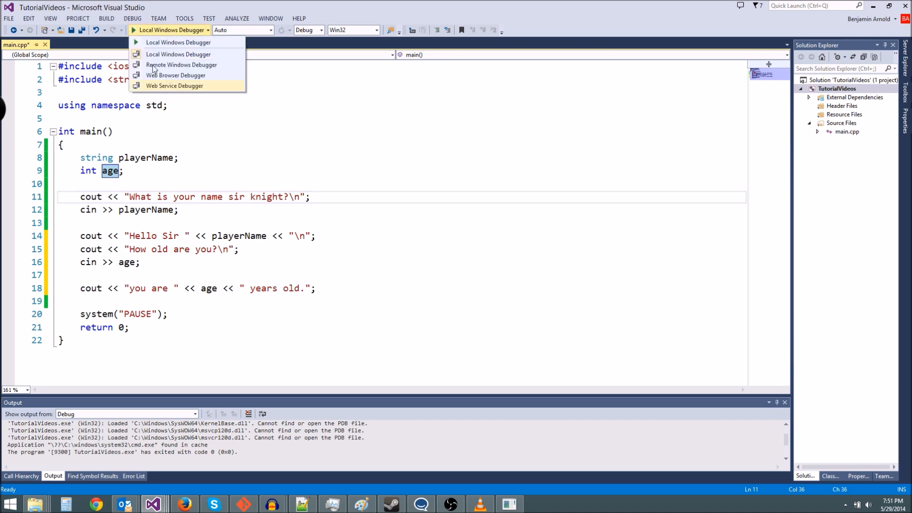
# - Run the program with Local Windows Debugger and enter the name 'meh'
pyautogui.click(177, 41)
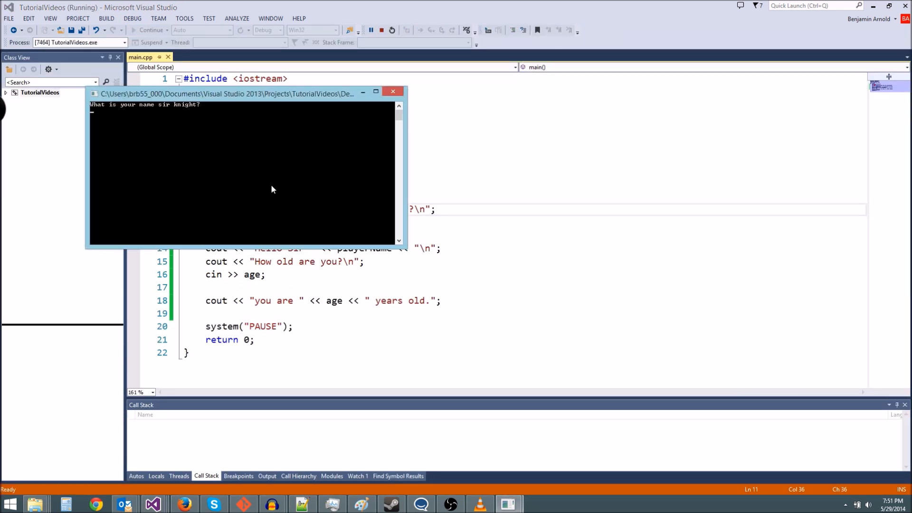
pyautogui.write('meh')
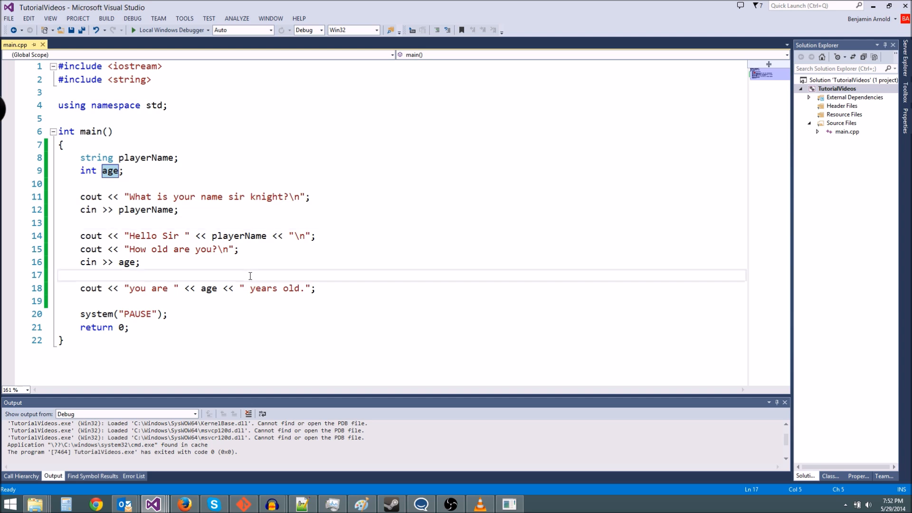
pyautogui.moveTo(148, 209)
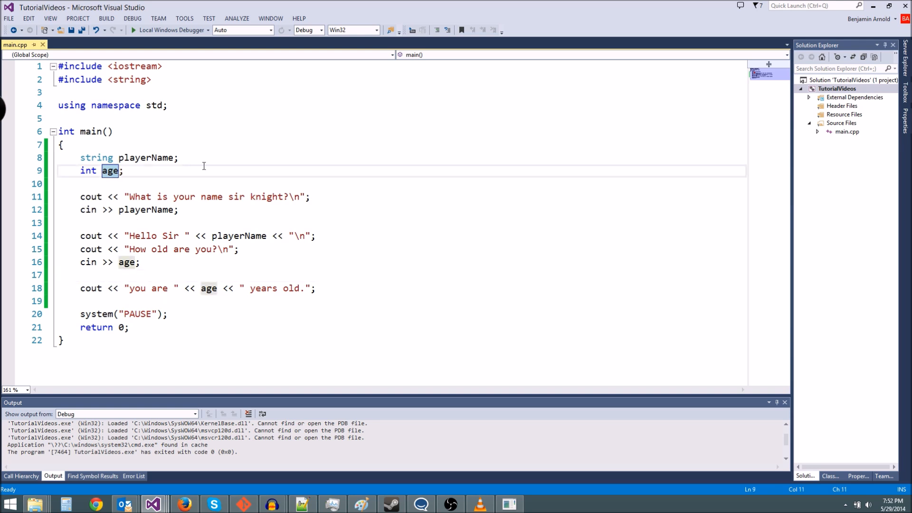
# - Delete the 'you are … years old.' output line from main
pyautogui.click(124, 170)
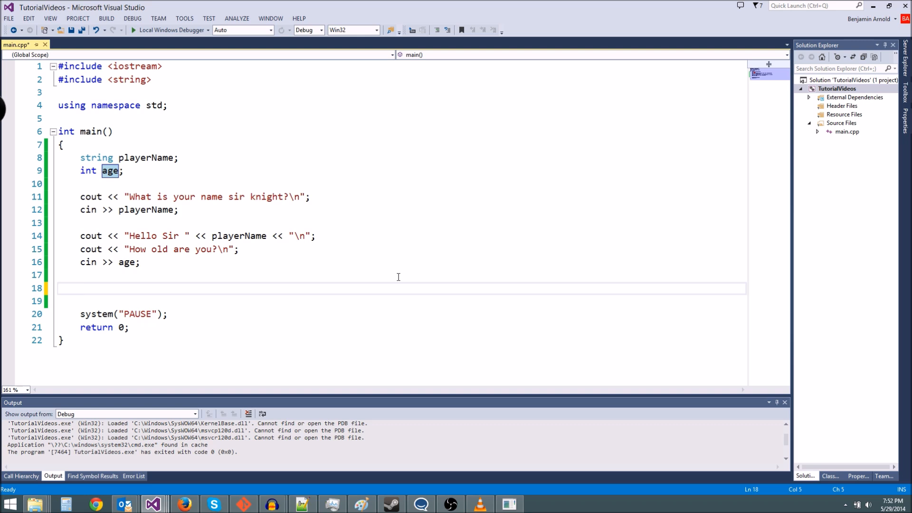
# - Start an if statement, trying conditions like age > 100, <=, and true
pyautogui.write('if (')
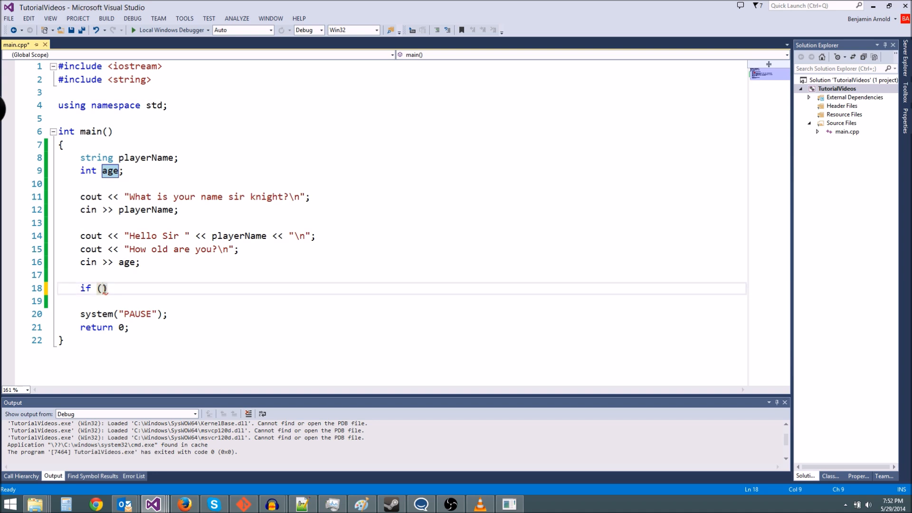
pyautogui.moveTo(266, 249)
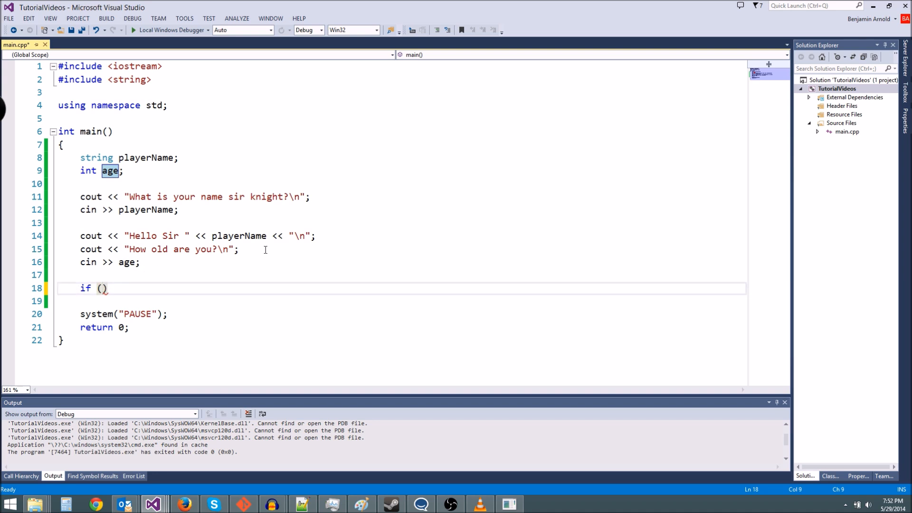
pyautogui.write('age')
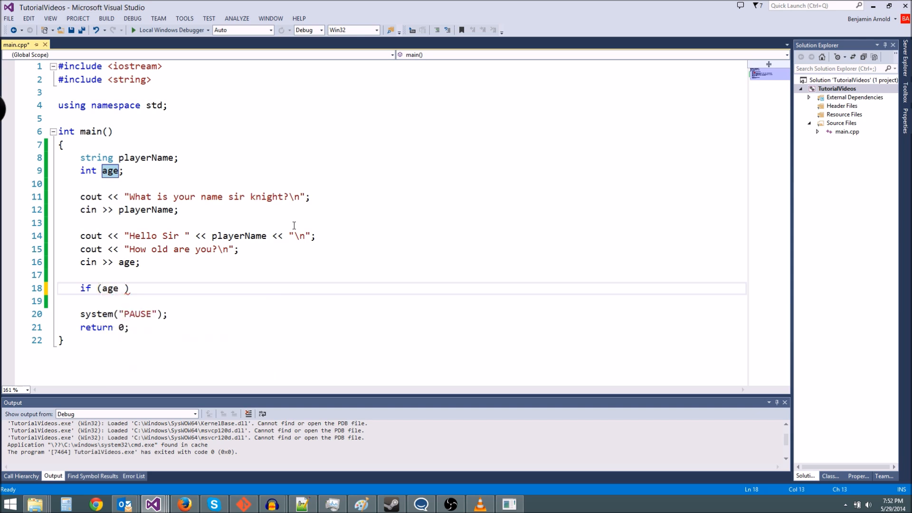
pyautogui.write('> 100')
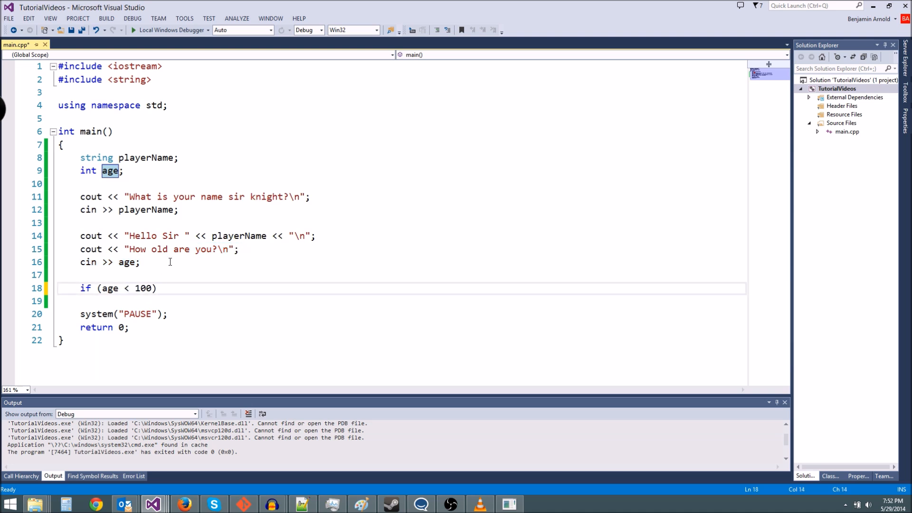
pyautogui.write('>')
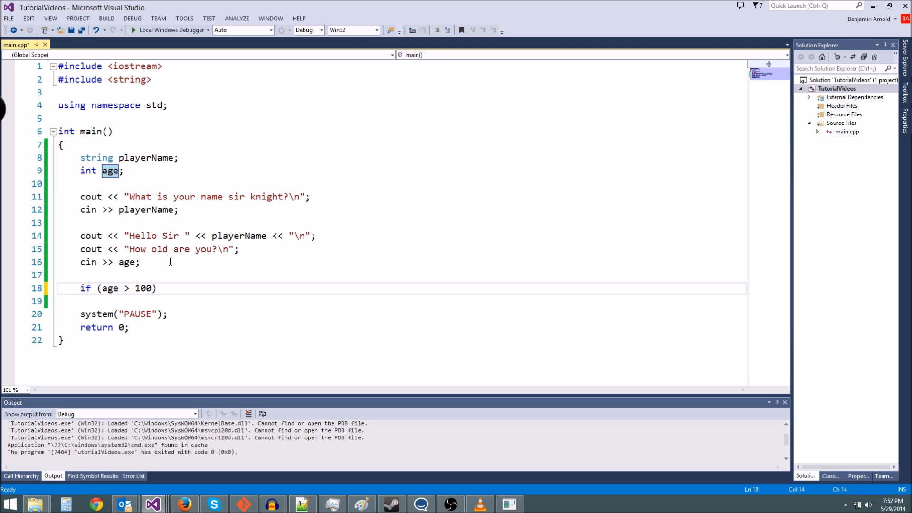
pyautogui.write('<=')
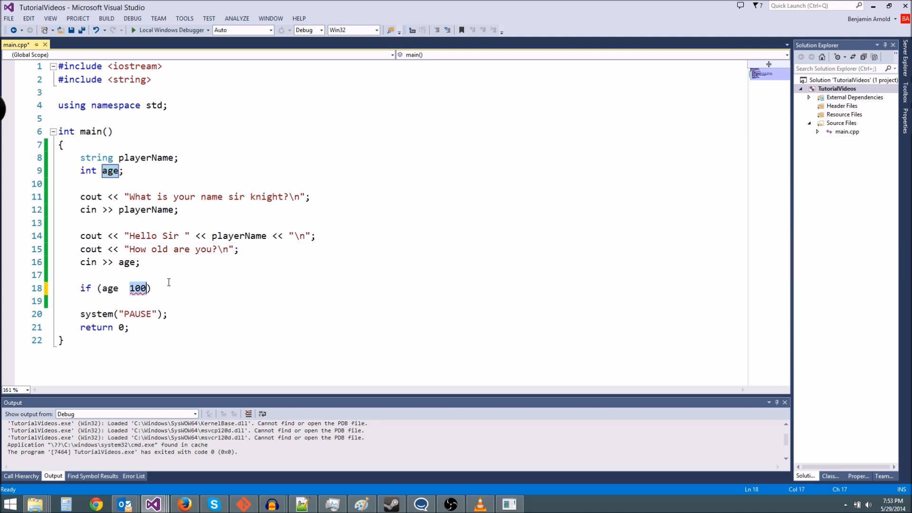
pyautogui.write('>=')
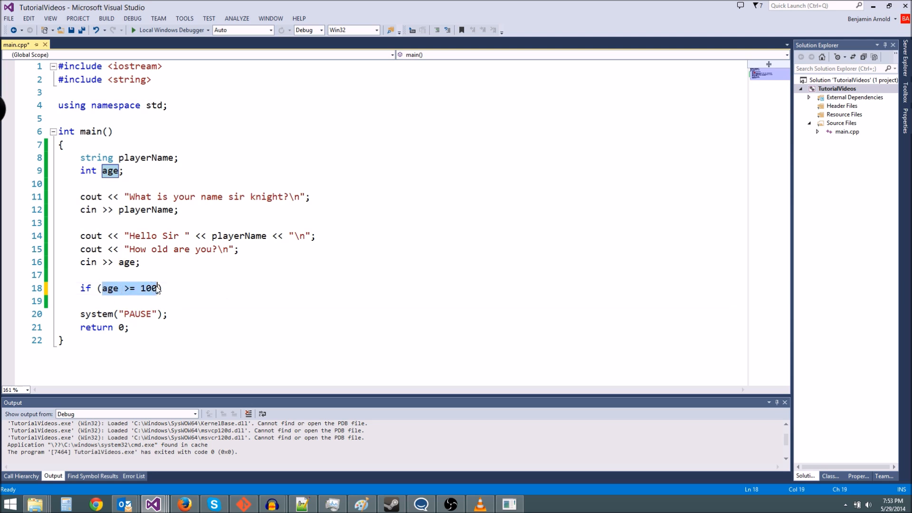
pyautogui.write('true)')
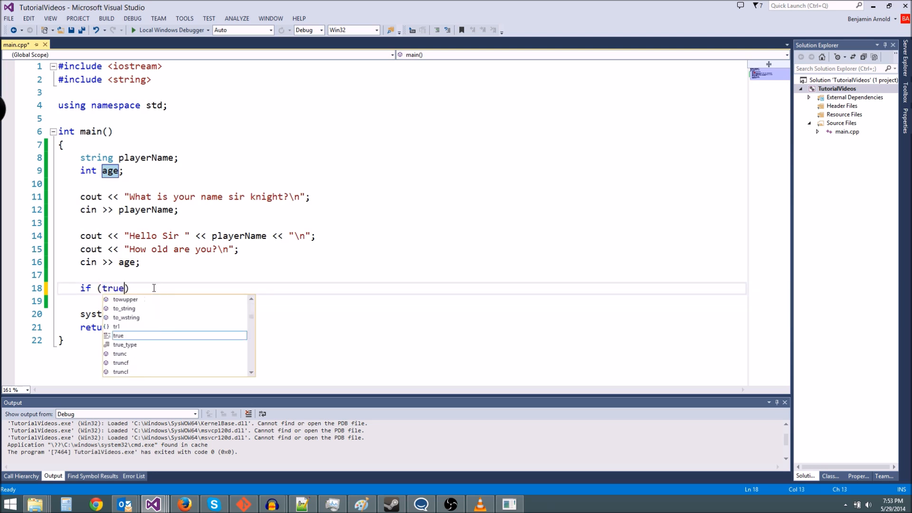
# - Settle on if (false) and add its empty brace block
pyautogui.press('Backspace')
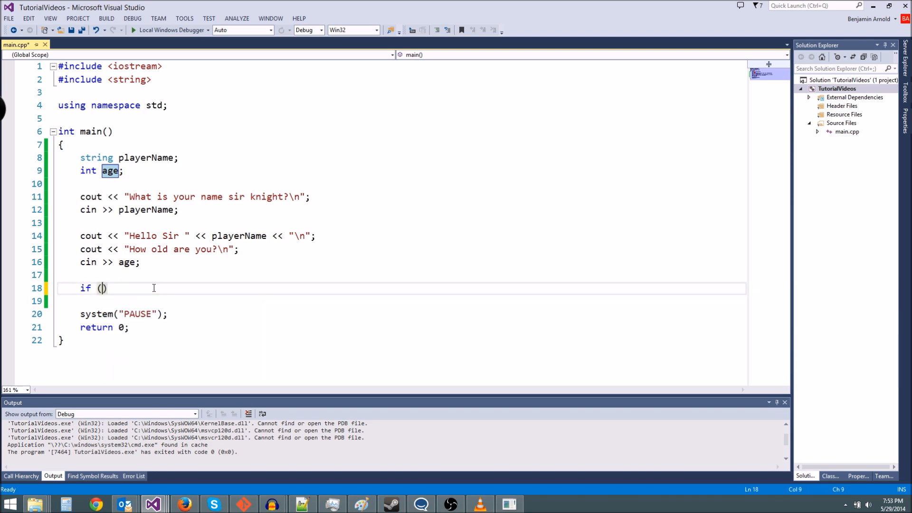
pyautogui.write('age >= 100')
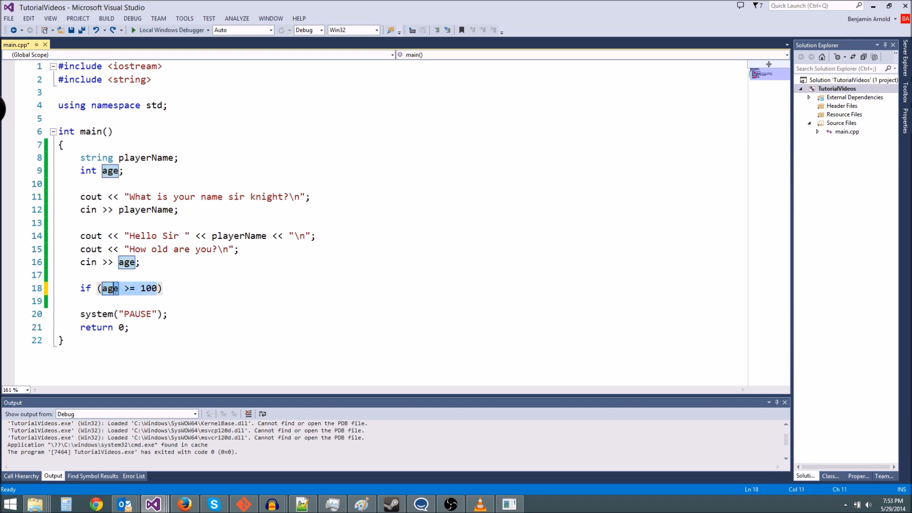
pyautogui.write('false)')
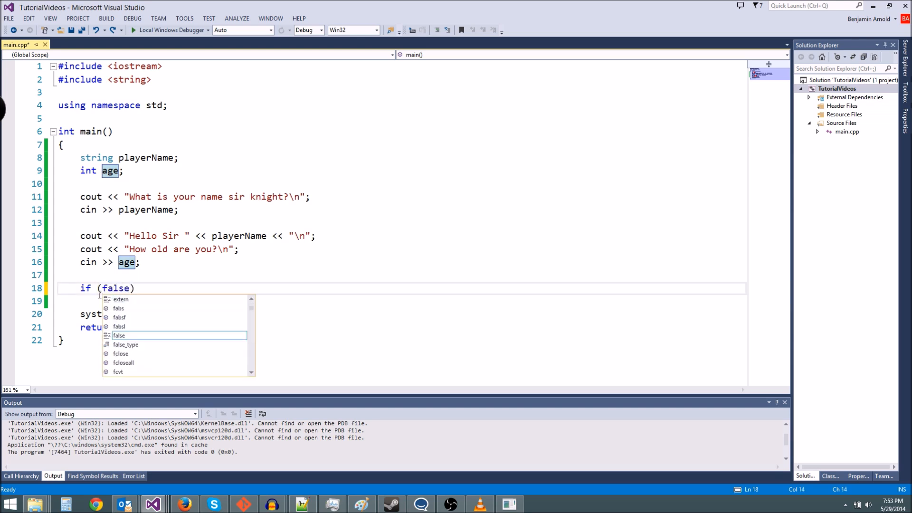
pyautogui.press('Escape')
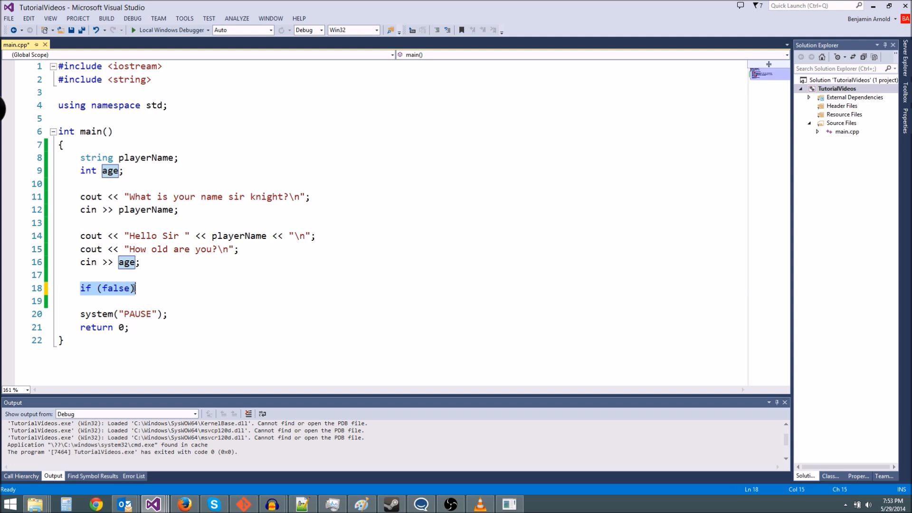
pyautogui.click(147, 288)
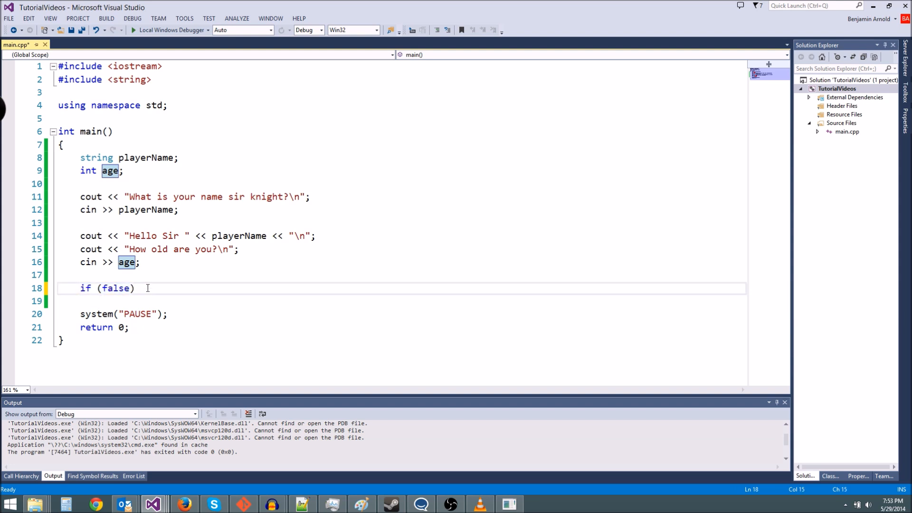
pyautogui.write('{')
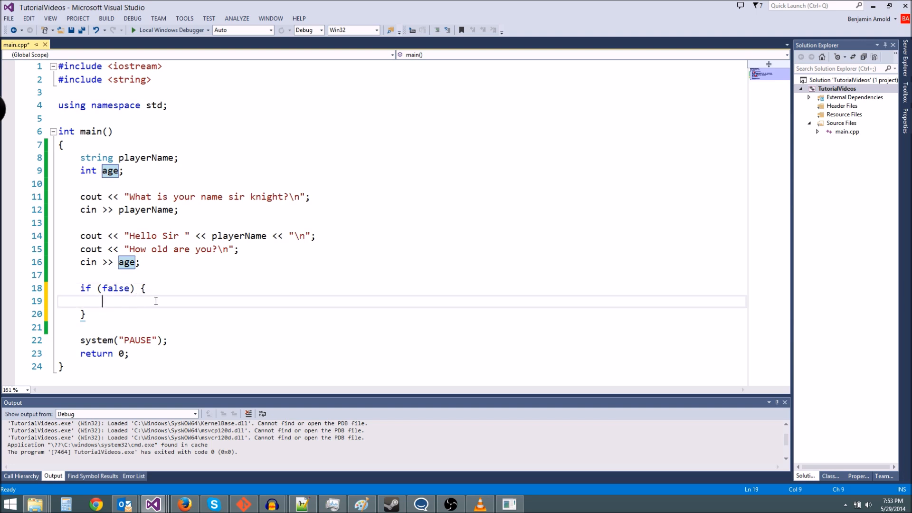
# - Inside the if block, print "You are way too old man\n" with cout
pyautogui.write('t')
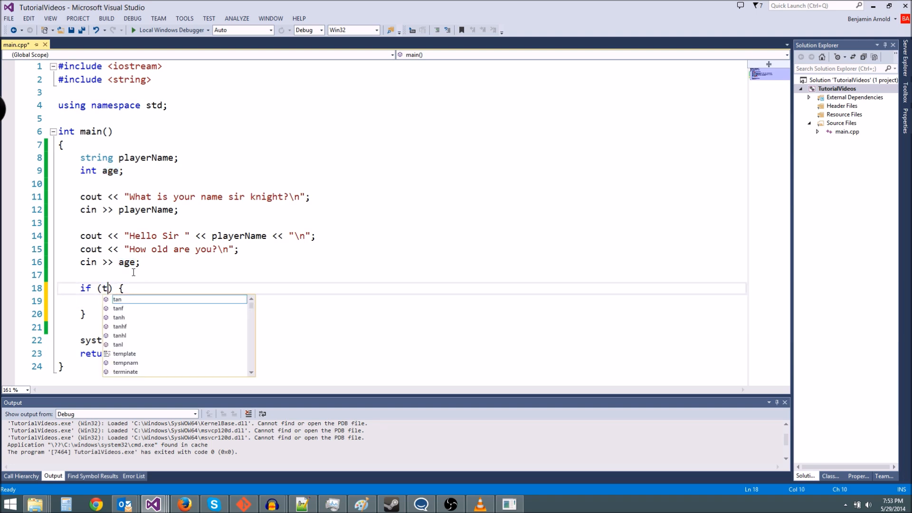
pyautogui.write('false')
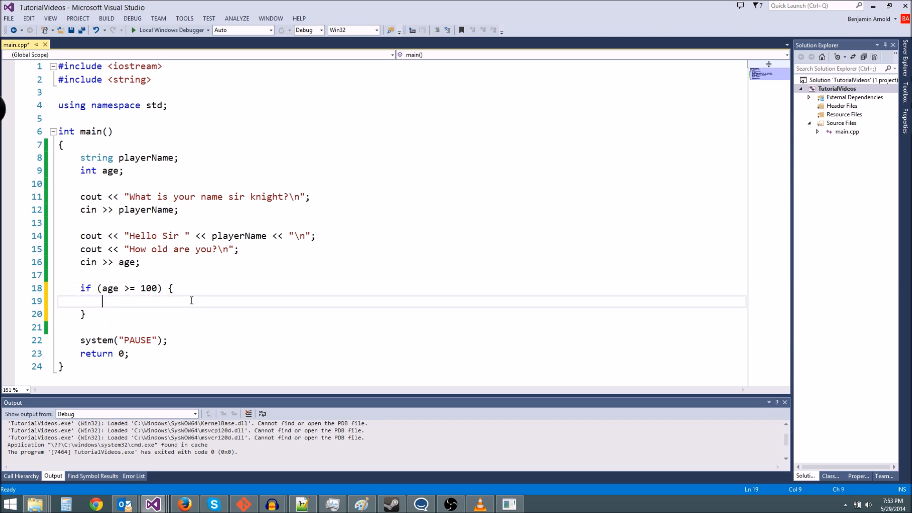
pyautogui.write('cout << "')
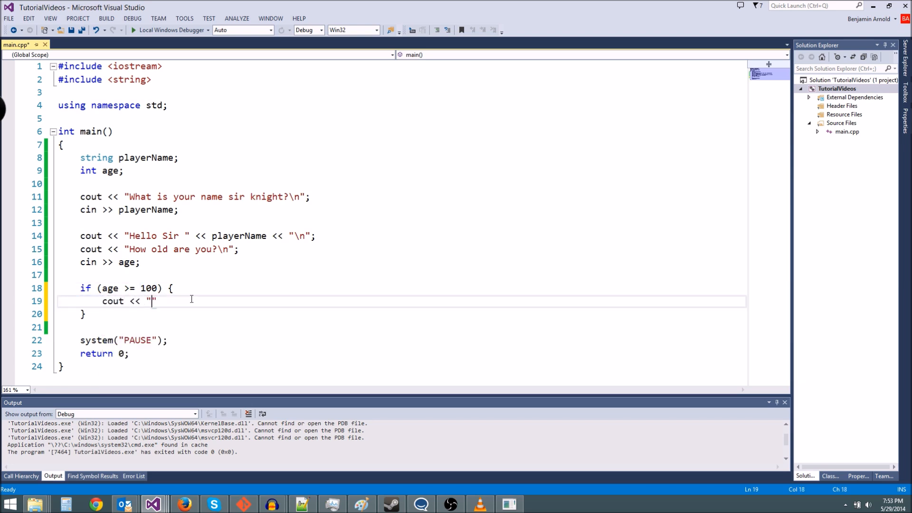
pyautogui.write('You are way too ol')
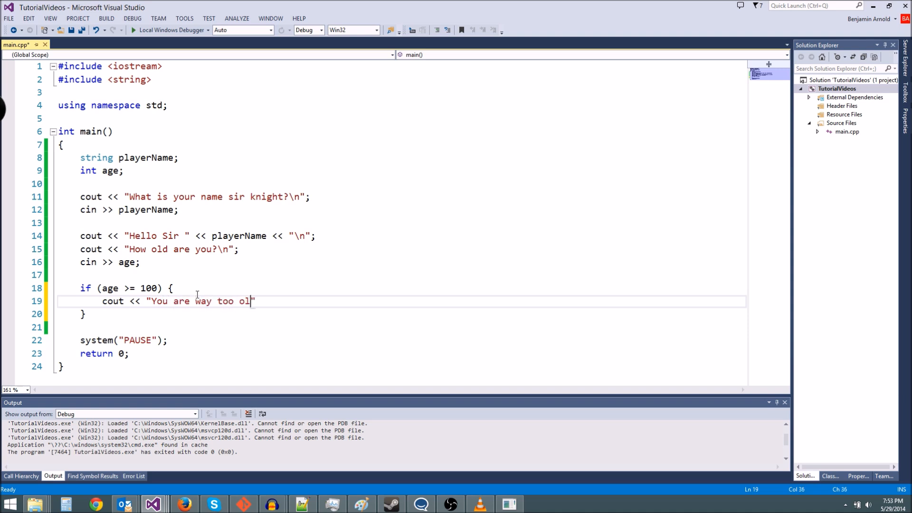
pyautogui.write('d man\\n";')
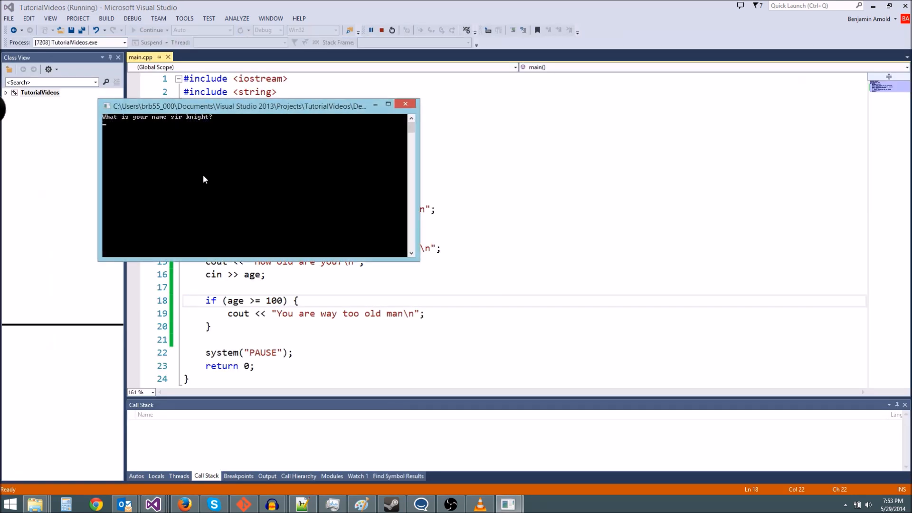
# - Enter the name 'kitten' at the running program's prompt
pyautogui.write('kitten')
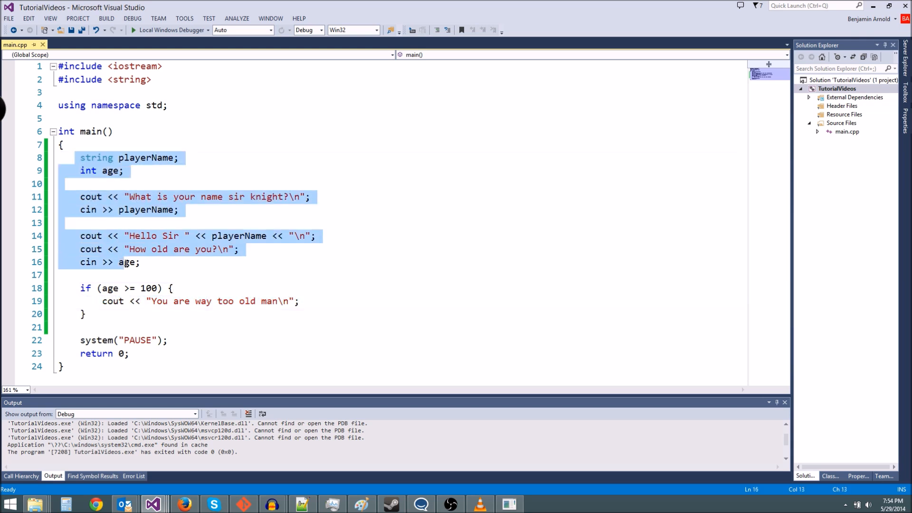
pyautogui.click(151, 319)
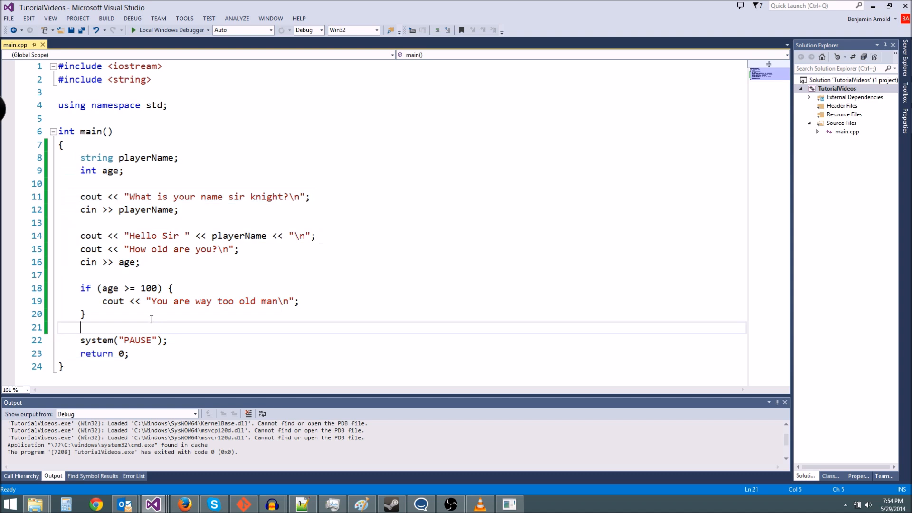
pyautogui.click(73, 185)
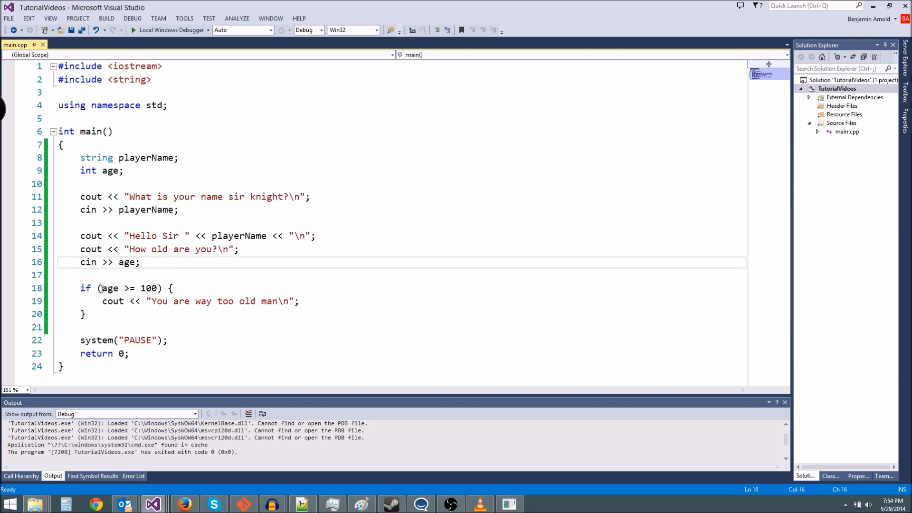
pyautogui.click(160, 275)
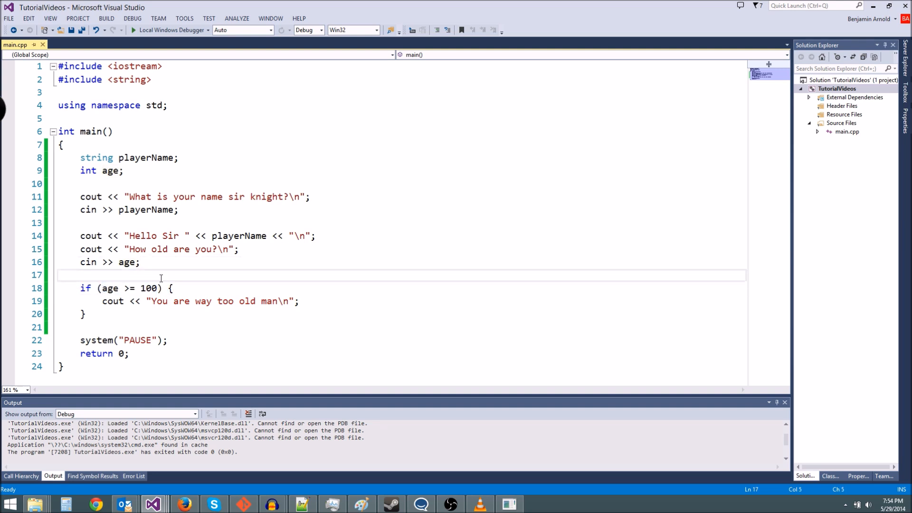
pyautogui.moveTo(110, 289)
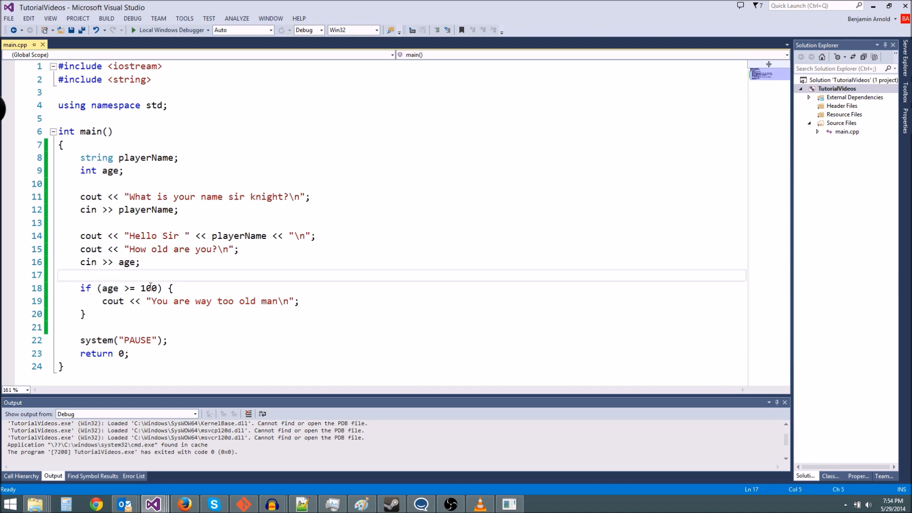
pyautogui.click(123, 288)
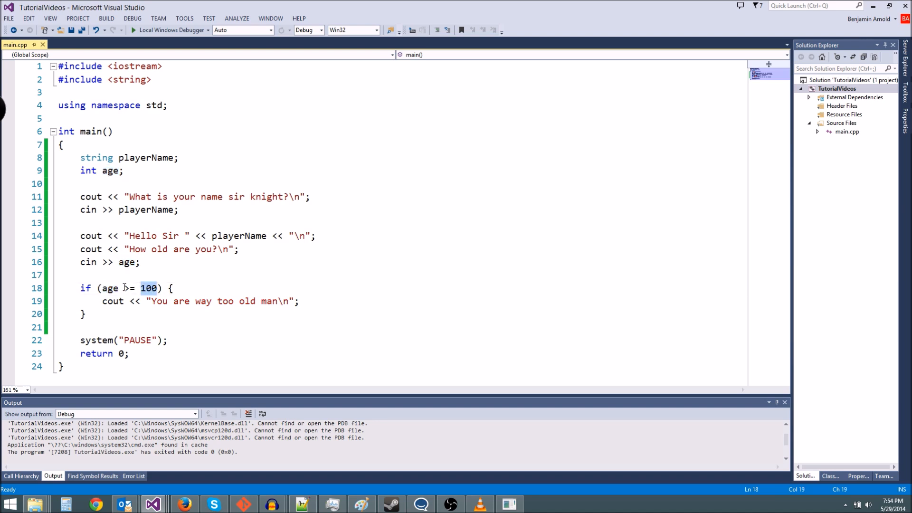
# - Change the if to compare age with 69 using == and print "Haha"
pyautogui.write('69')
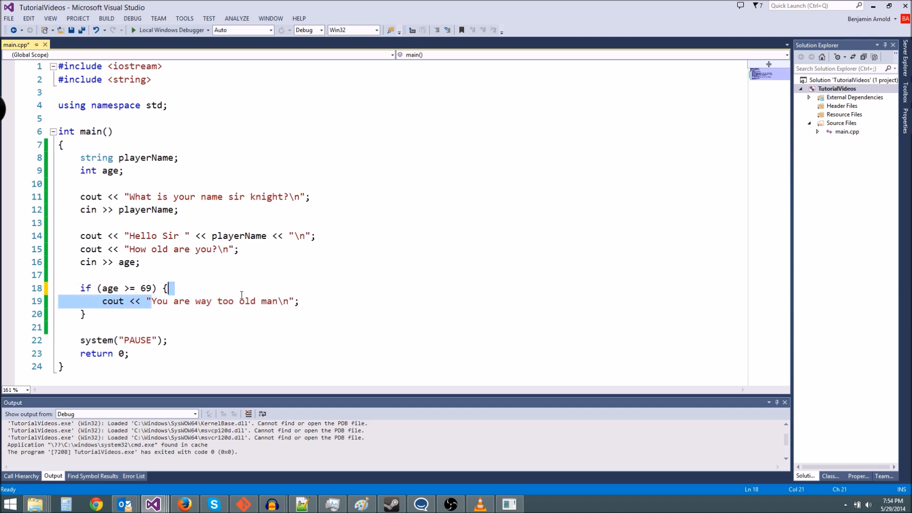
pyautogui.write('Haha\\n";')
pyautogui.click(402, 171)
pyautogui.write(' =')
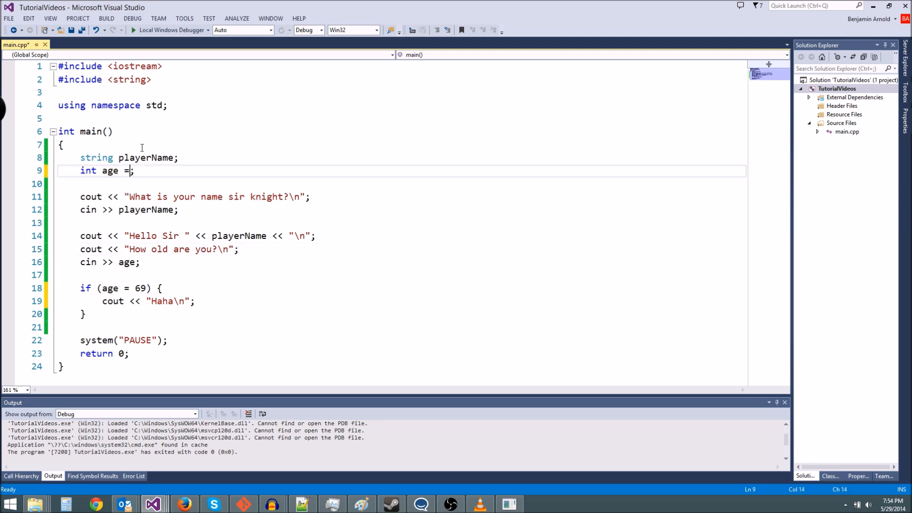
pyautogui.write('5')
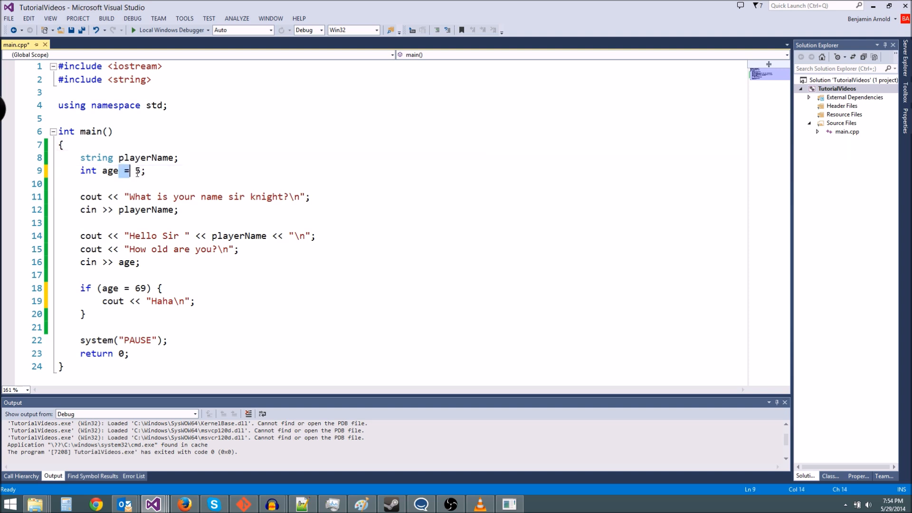
pyautogui.doubleClick(109, 171)
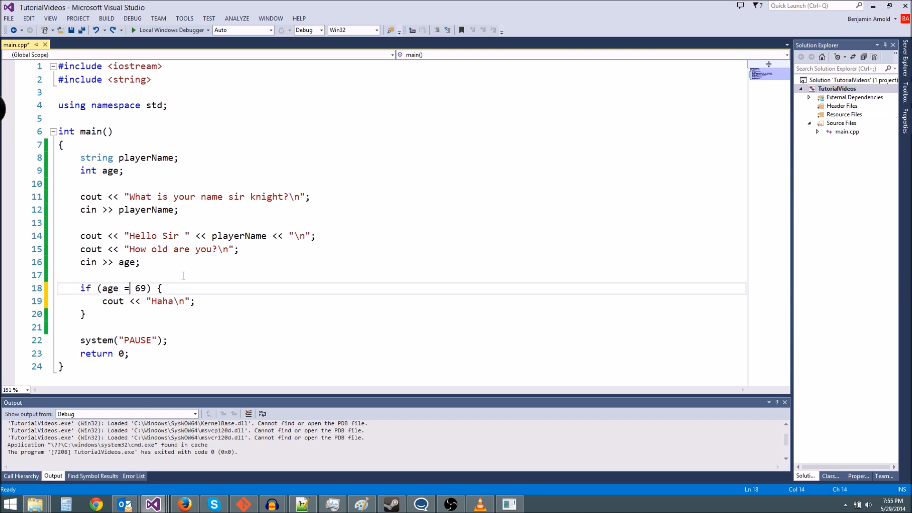
pyautogui.write('=')
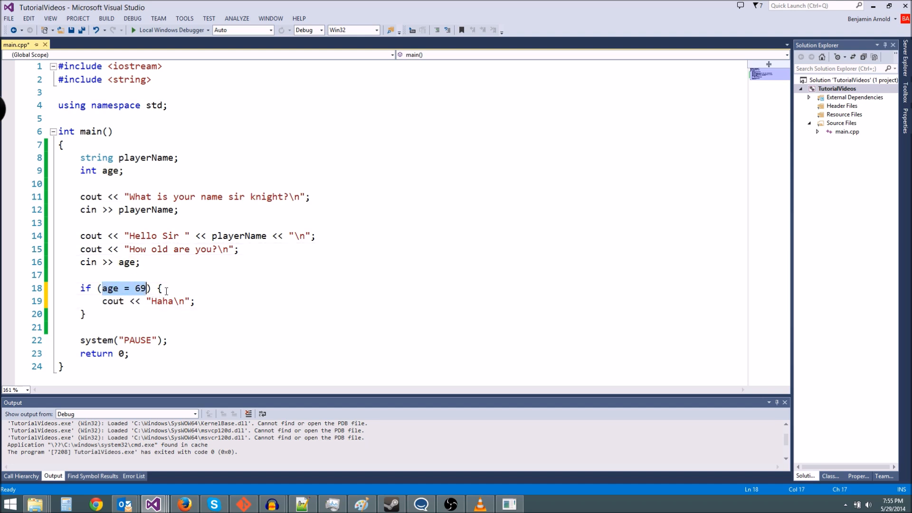
pyautogui.click(165, 289)
pyautogui.write('=')
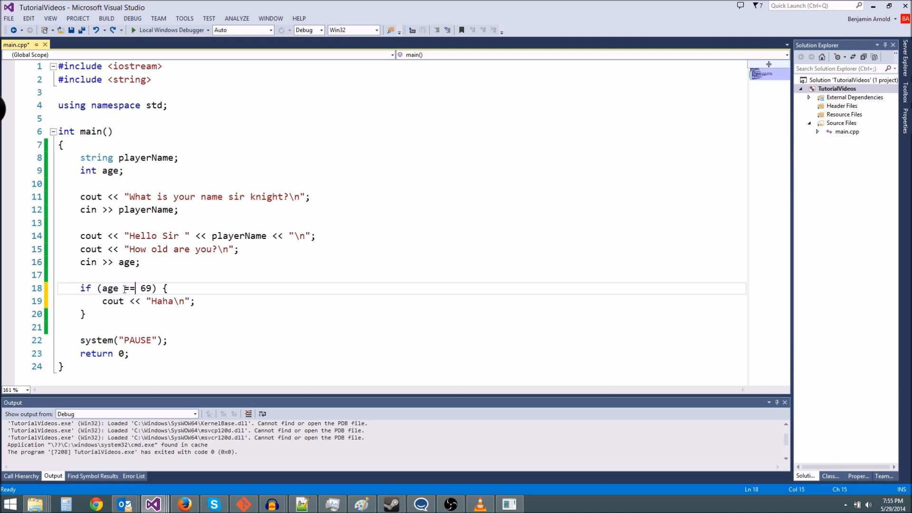
pyautogui.click(84, 276)
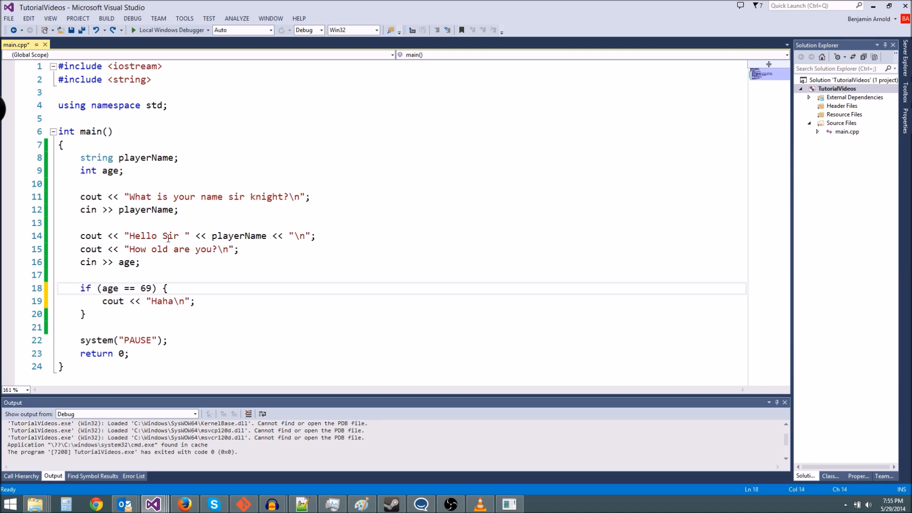
# - Try != and <= conditions, then begin negating with ! and a parenthesis
pyautogui.write('!=')
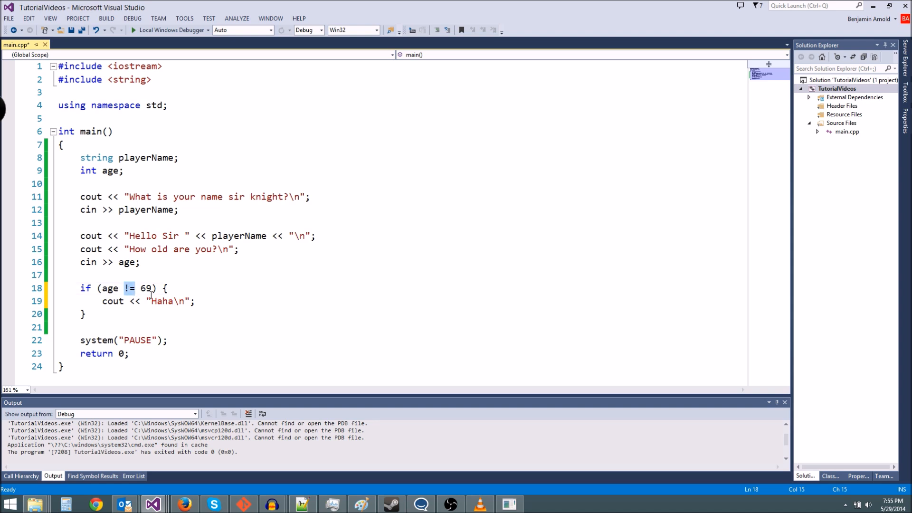
pyautogui.write('<=')
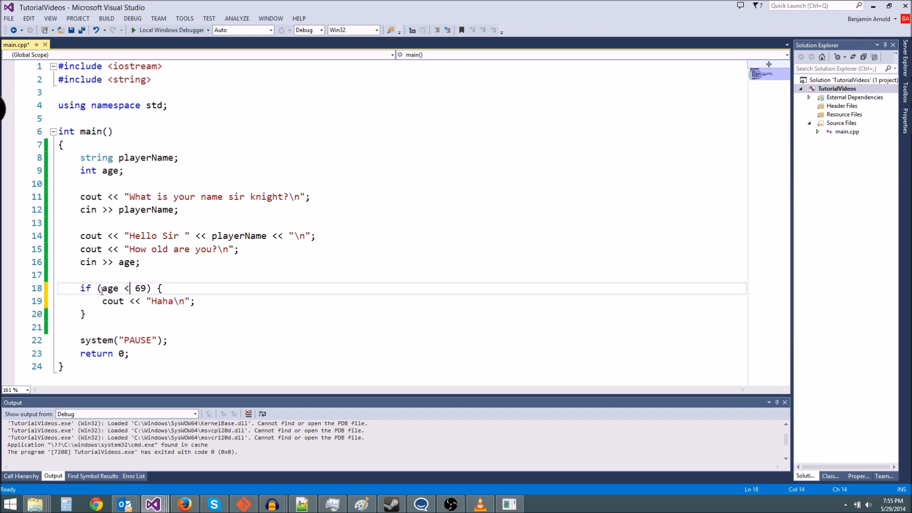
pyautogui.write('!')
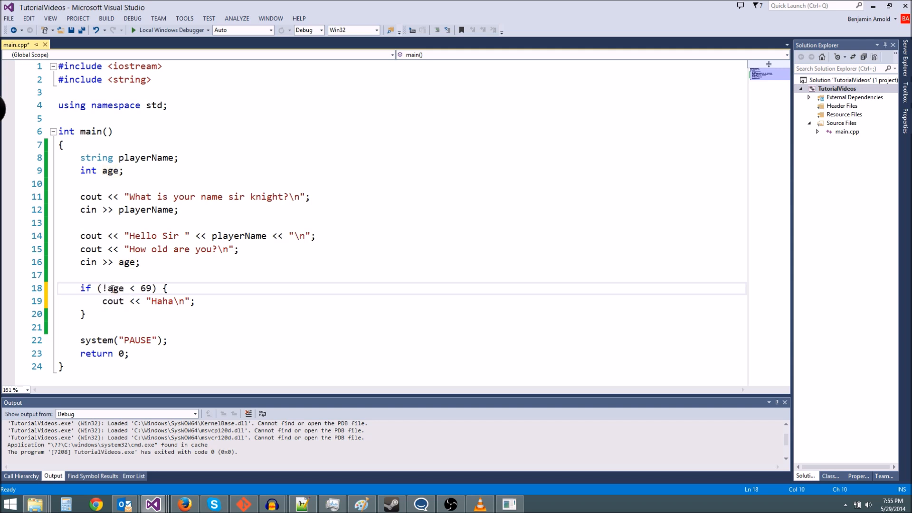
pyautogui.write('(')
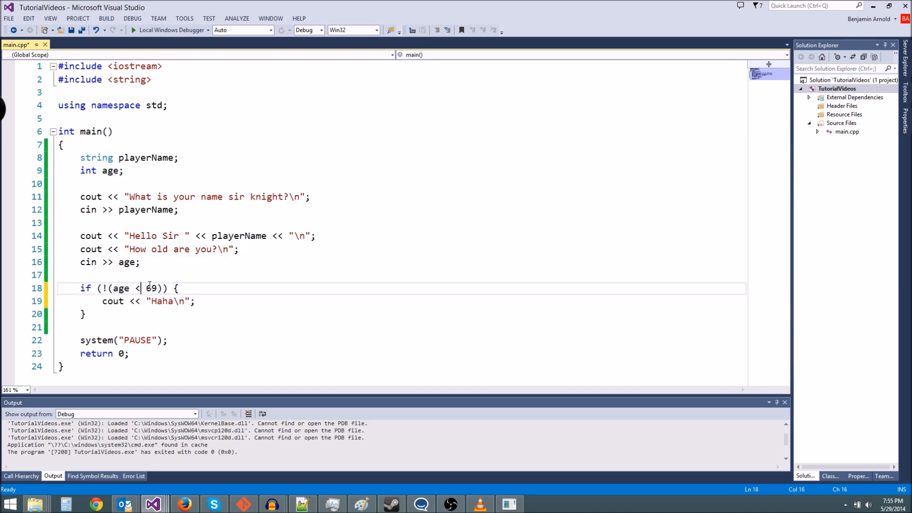
pyautogui.write('>=')
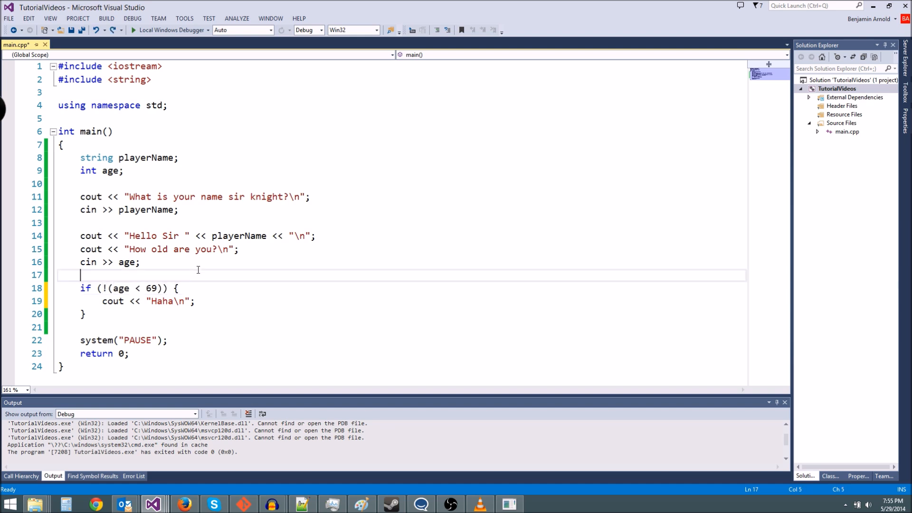
# - Finish the condition as !(age < 69)
pyautogui.click(102, 288)
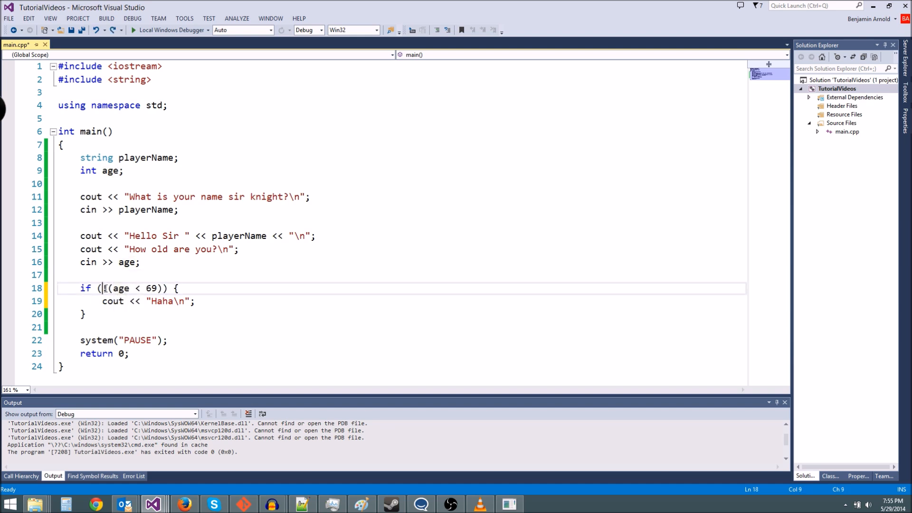
pyautogui.write('!')
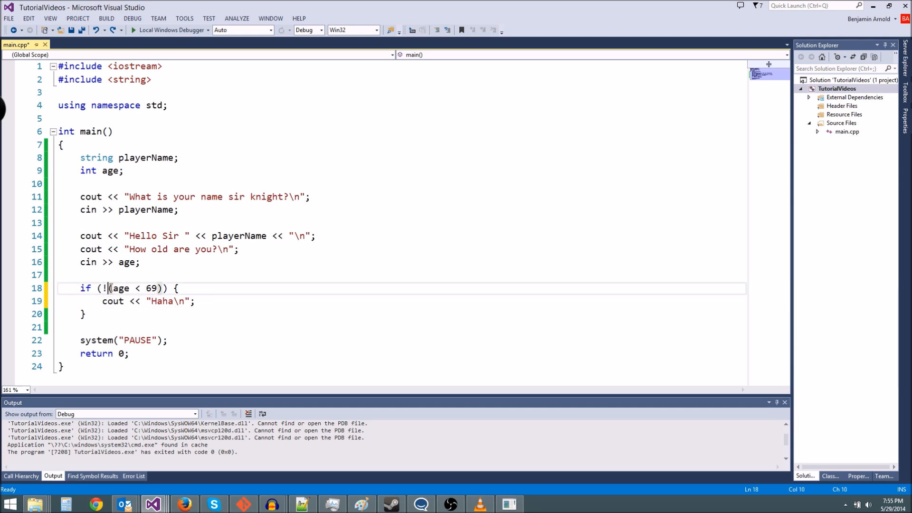
pyautogui.moveTo(130, 274)
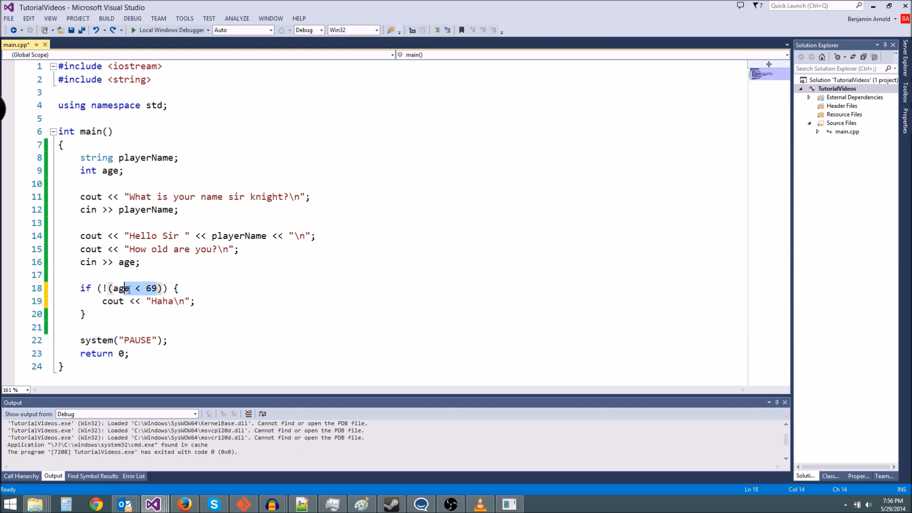
pyautogui.write('true')
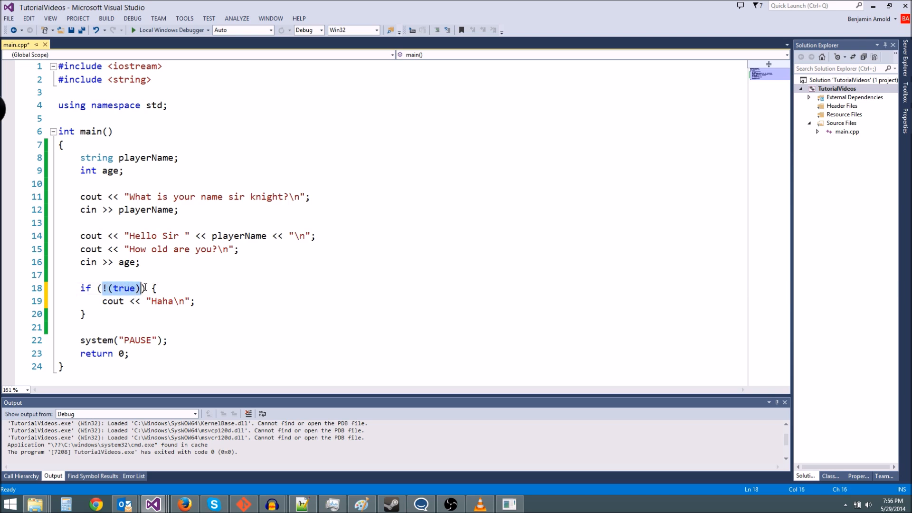
pyautogui.write('age < 69')
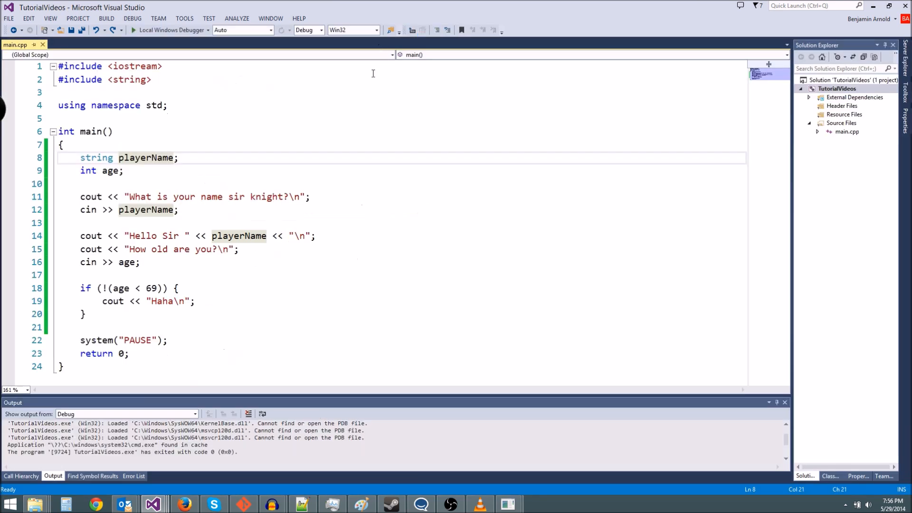
# - Highlight the if block on lines 18-20 checking !(age < 69), then clear the selection
pyautogui.moveTo(80, 288); pyautogui.dragTo(102, 301)
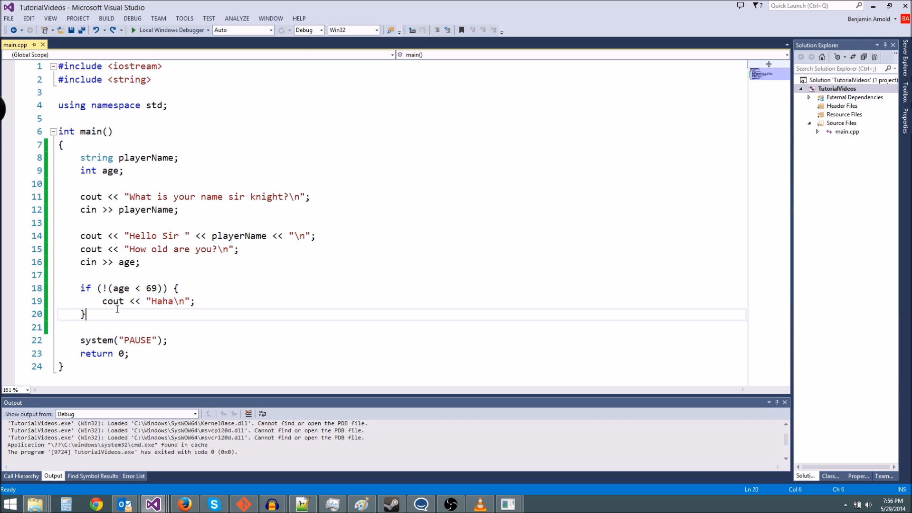
pyautogui.moveTo(80, 288); pyautogui.dragTo(85, 315)
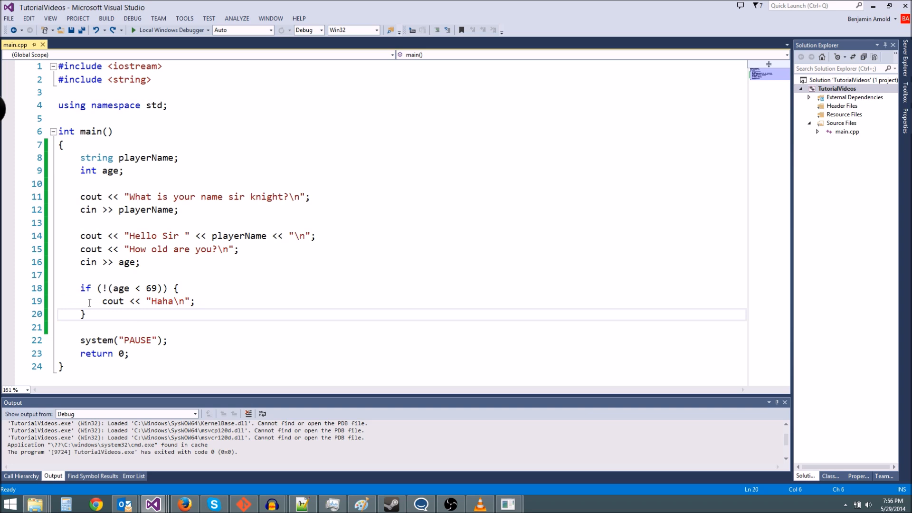
pyautogui.moveTo(80, 288); pyautogui.dragTo(85, 315)
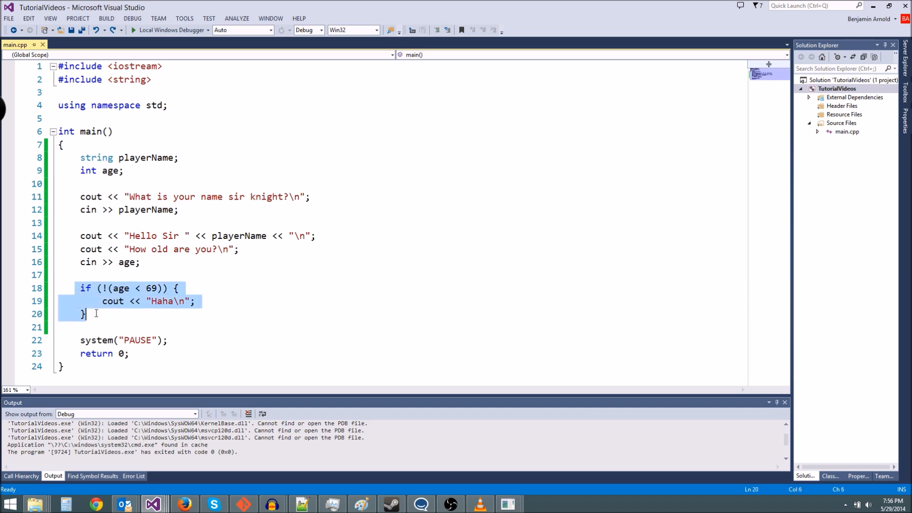
pyautogui.click(140, 262)
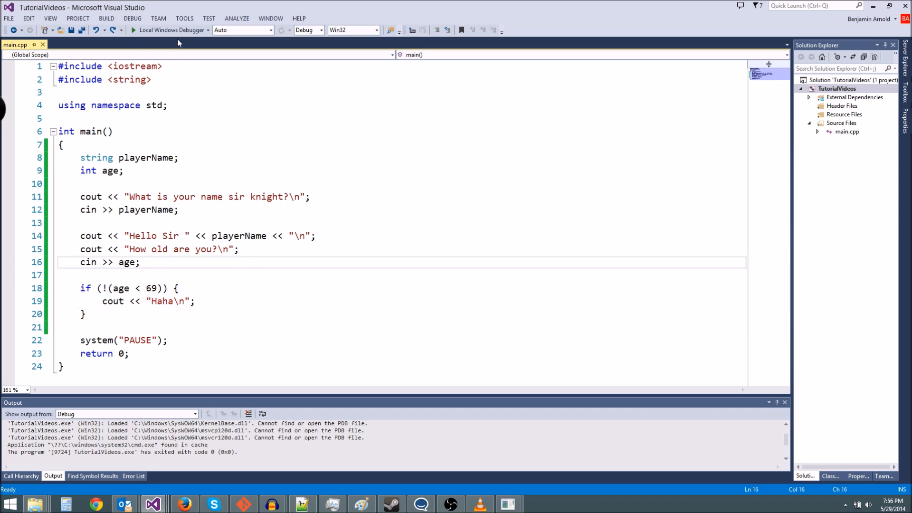